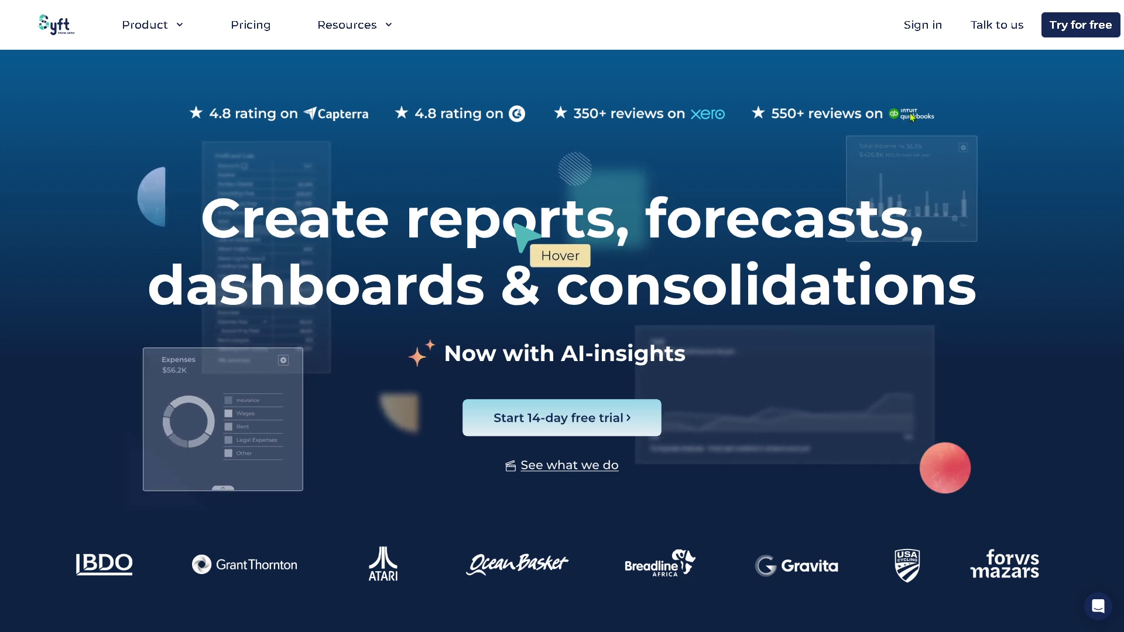
{"action": "mouse_move", "coordinate": [923, 25]}
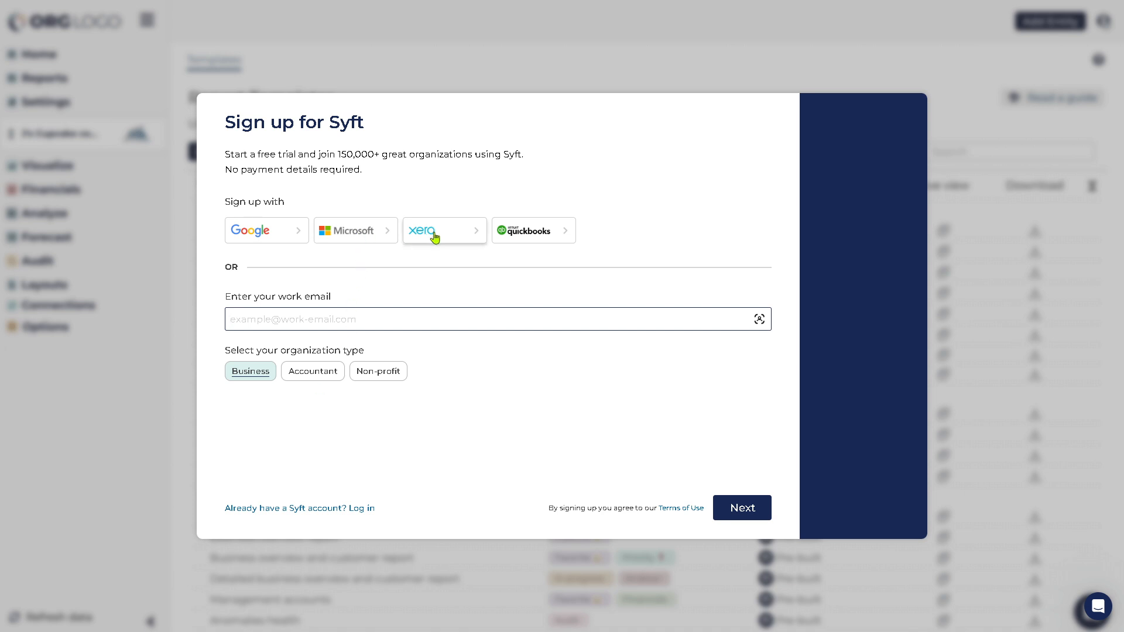
{"action": "mouse_move", "coordinate": [540, 242]}
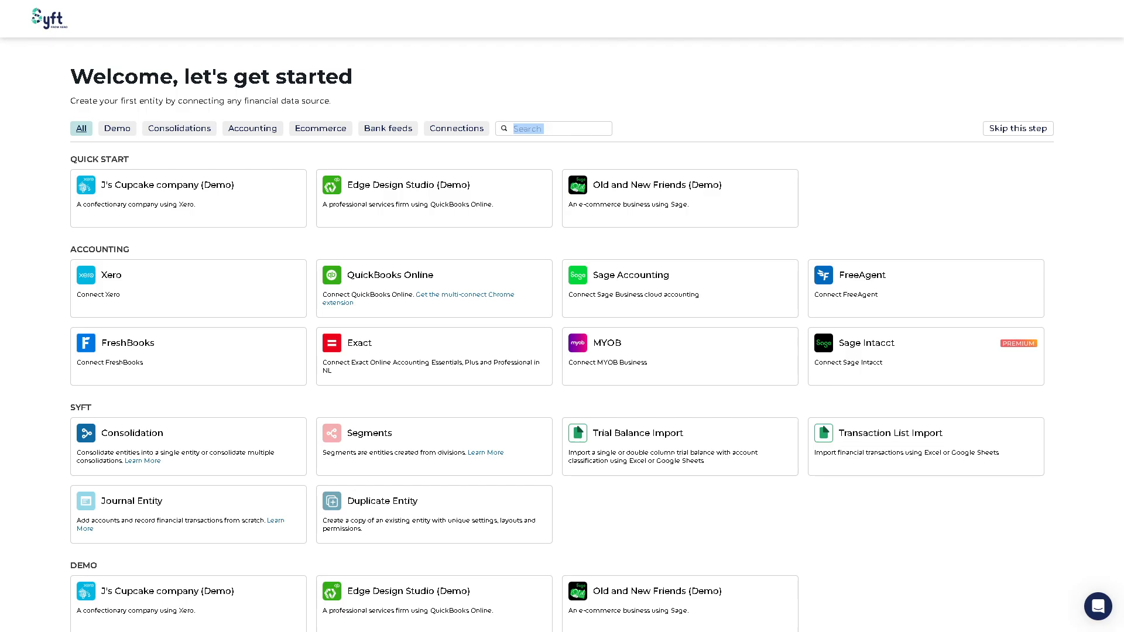
{"action": "mouse_move", "coordinate": [45, 258]}
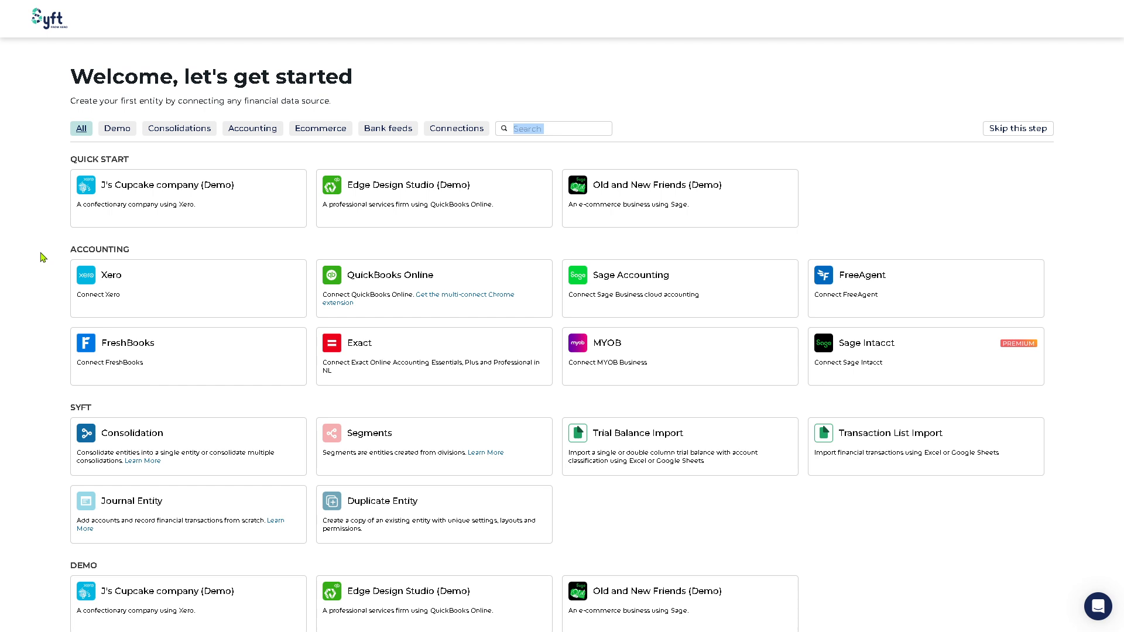
{"action": "mouse_move", "coordinate": [185, 188]}
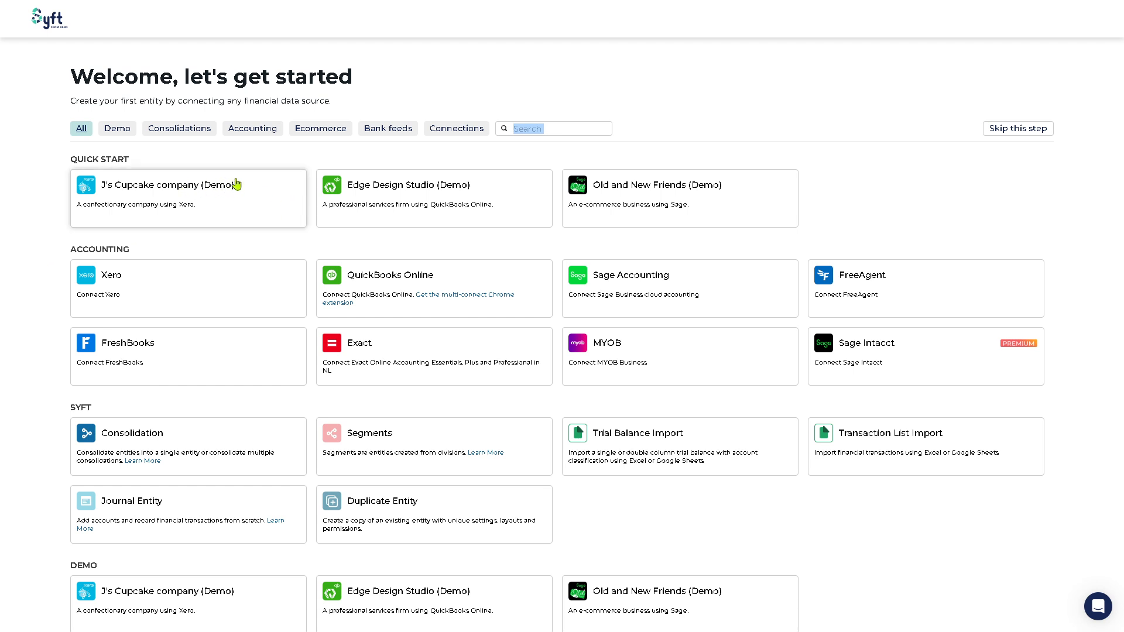
{"action": "mouse_move", "coordinate": [270, 186]}
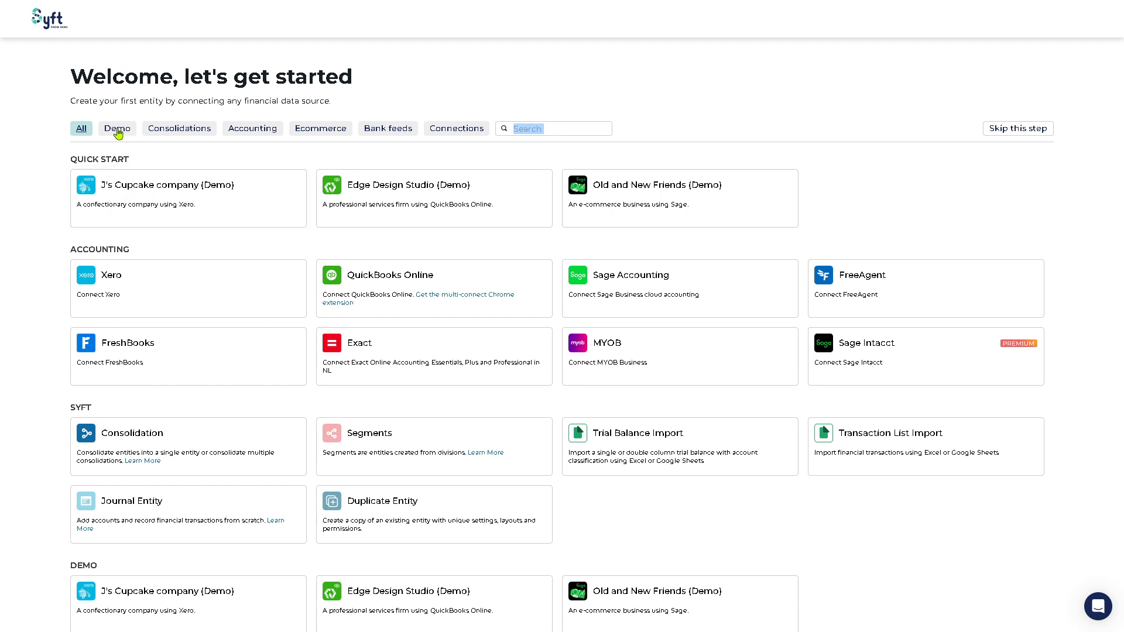
{"action": "left_click", "coordinate": [179, 128]}
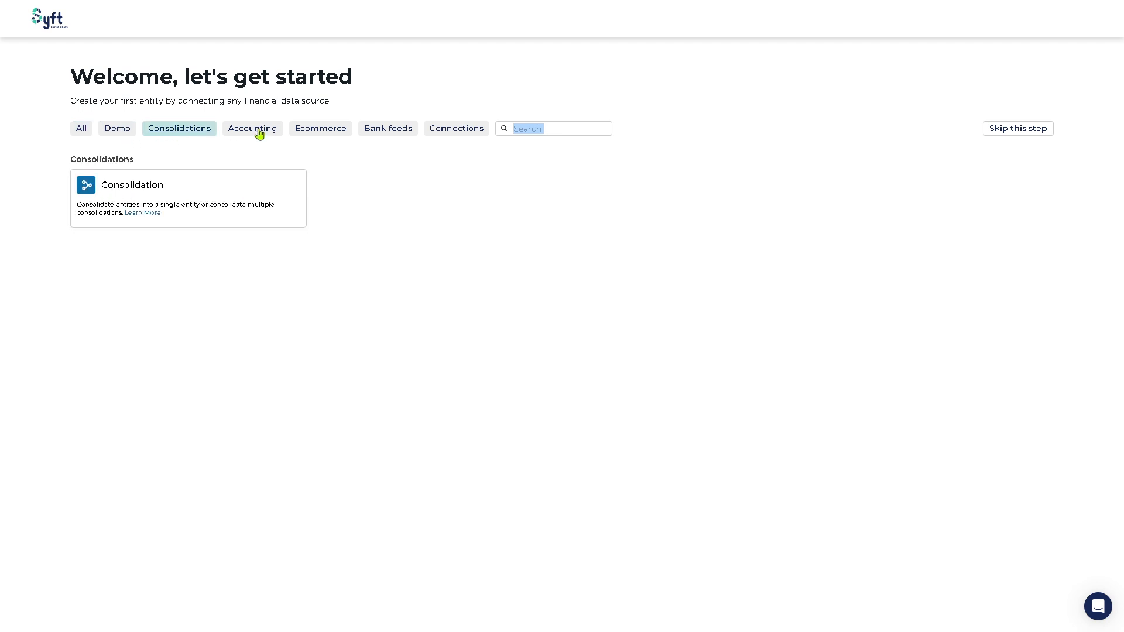
{"action": "left_click", "coordinate": [320, 128]}
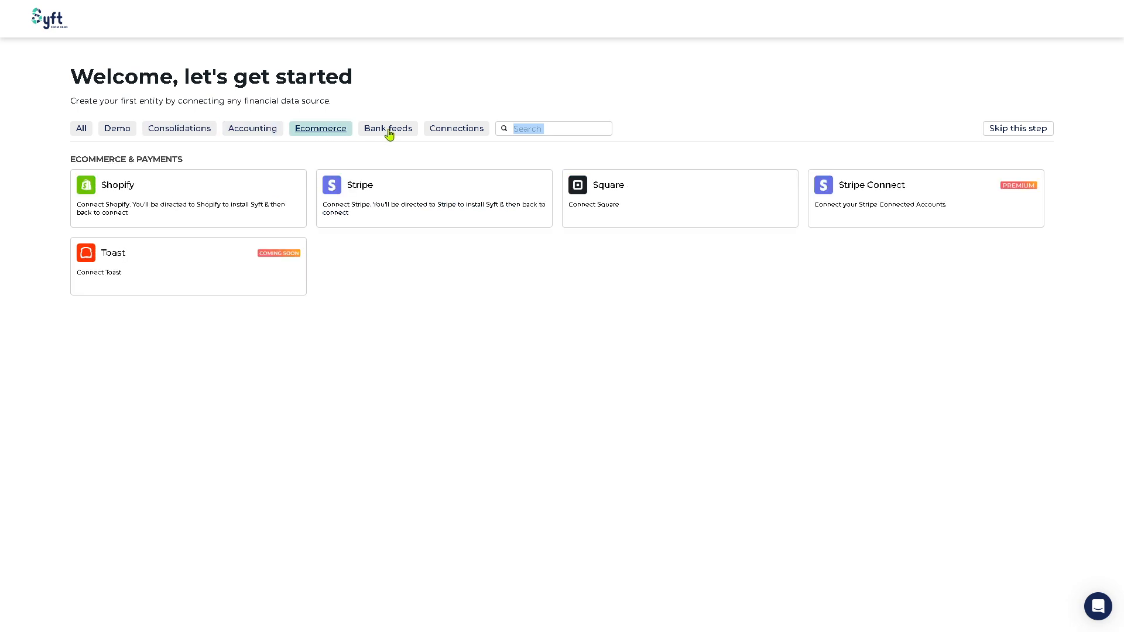
{"action": "left_click", "coordinate": [456, 128]}
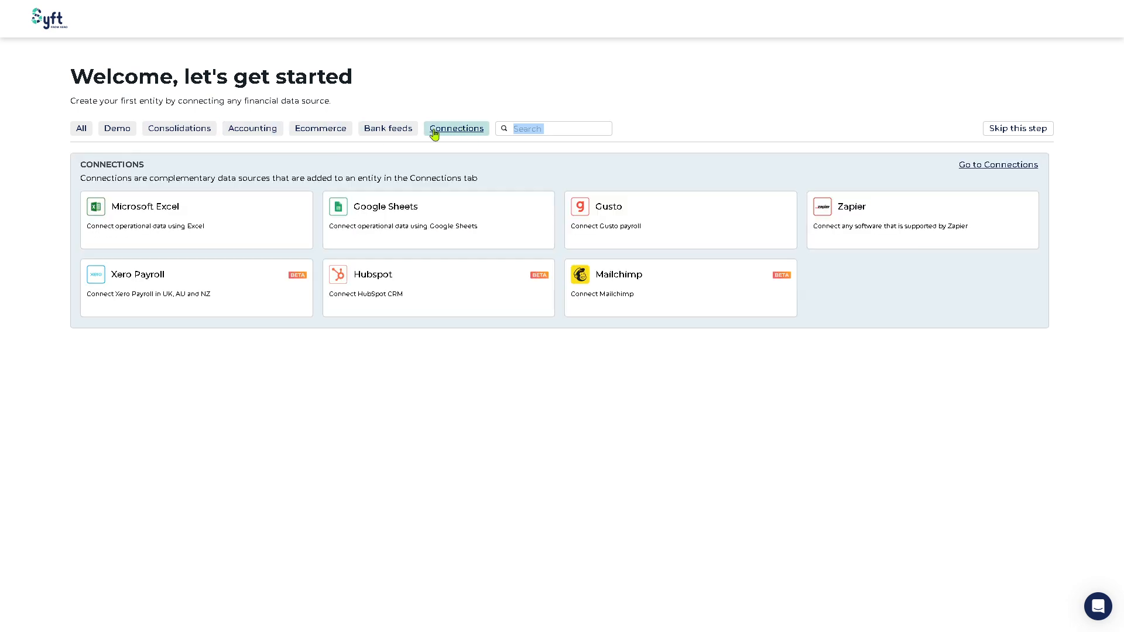
{"action": "left_click", "coordinate": [81, 129]}
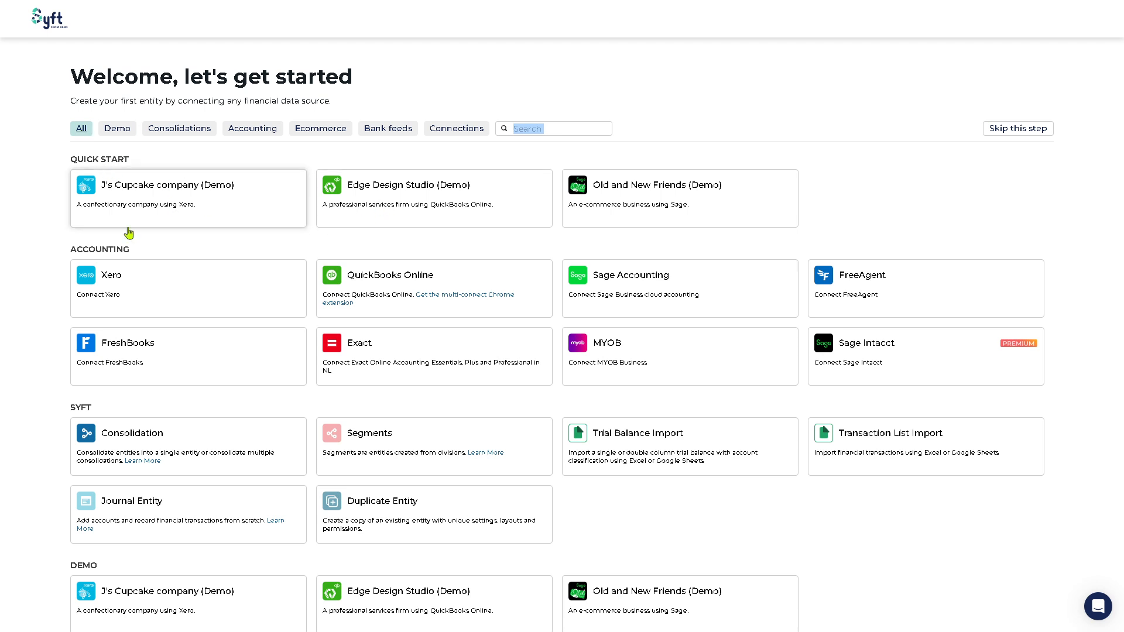
{"action": "mouse_move", "coordinate": [158, 448]}
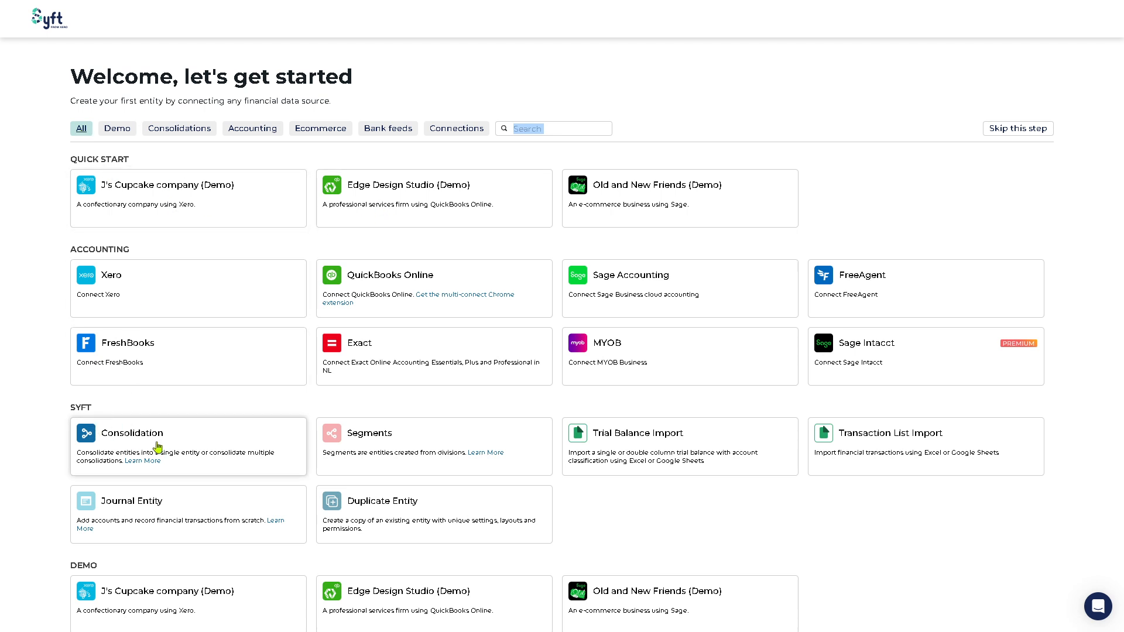
{"action": "mouse_move", "coordinate": [432, 258]}
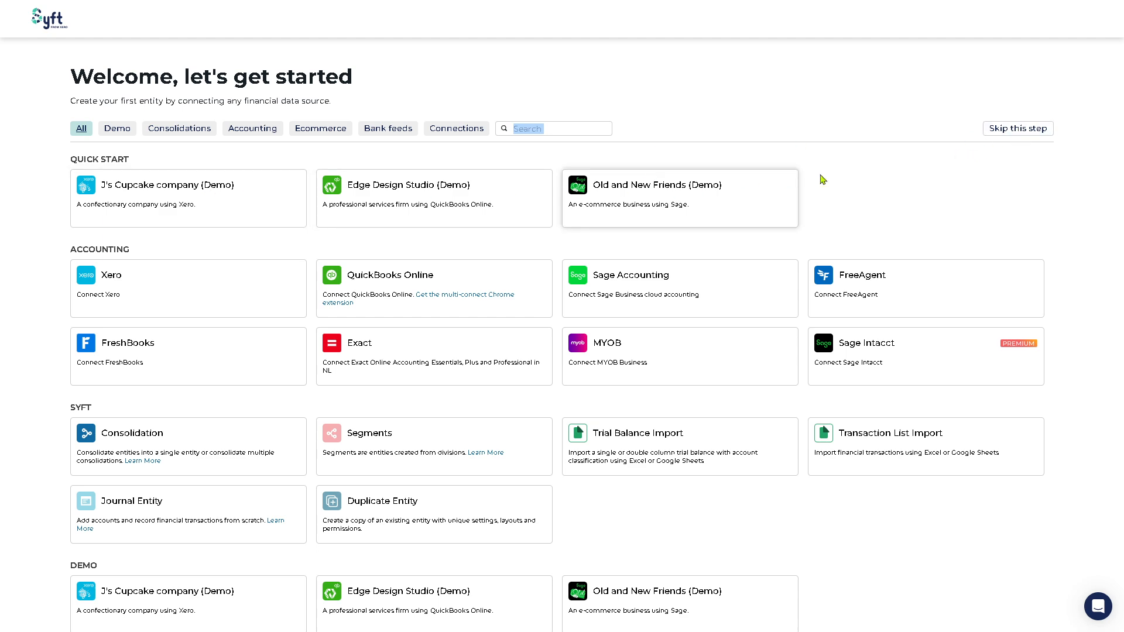
{"action": "scroll", "scroll_direction": "down", "scroll_amount": 3}
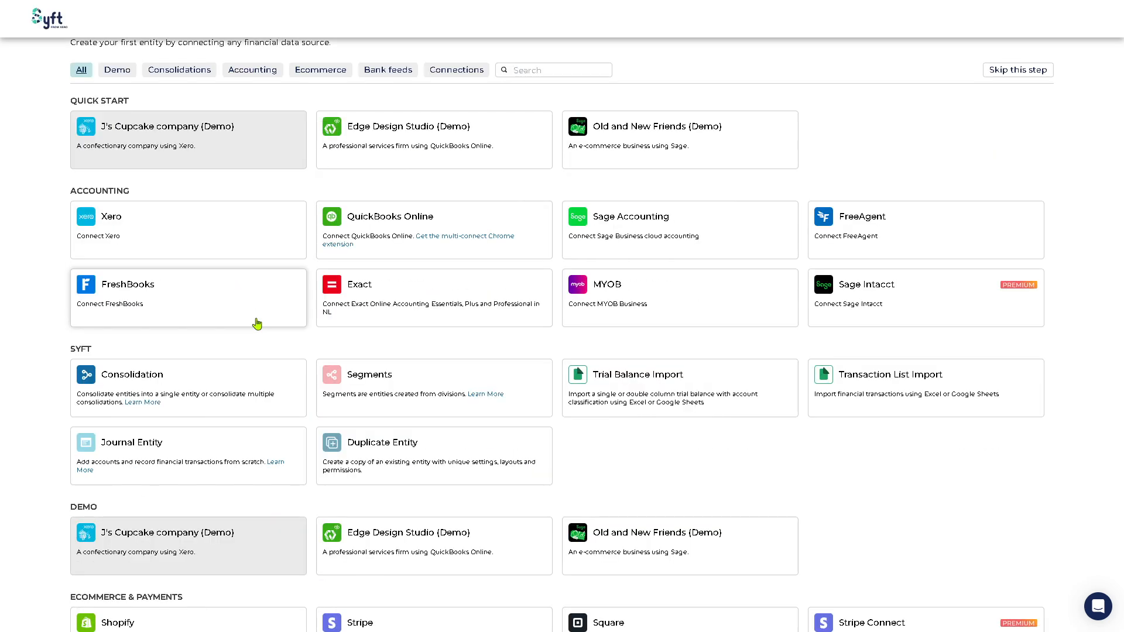
{"action": "scroll", "scroll_direction": "down", "scroll_amount": 3}
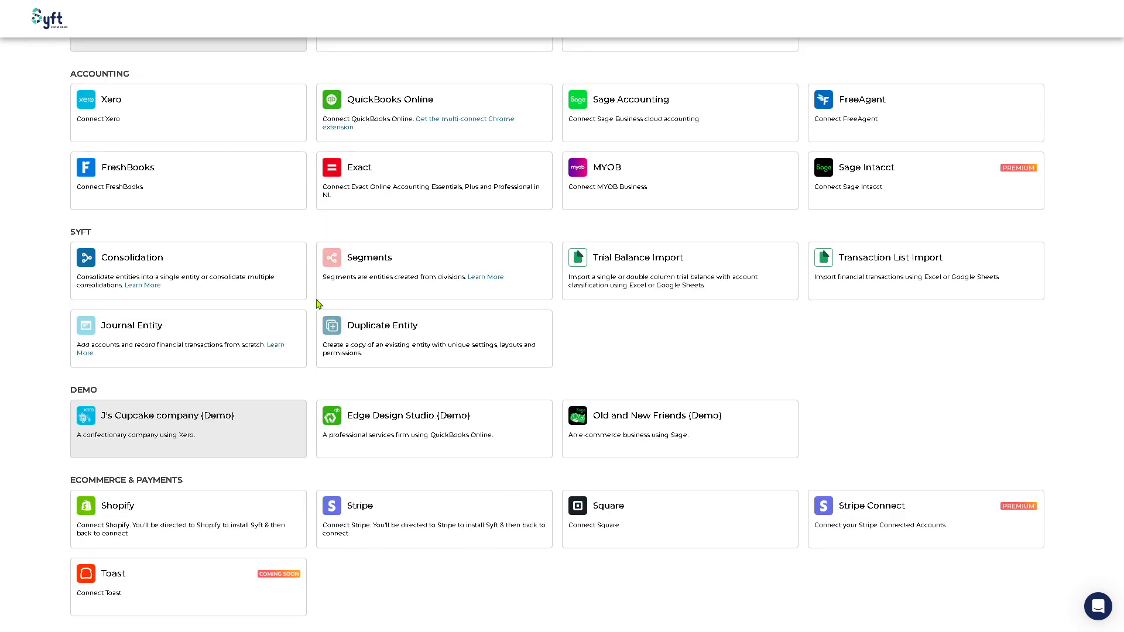
{"action": "scroll", "scroll_direction": "up", "scroll_amount": 3}
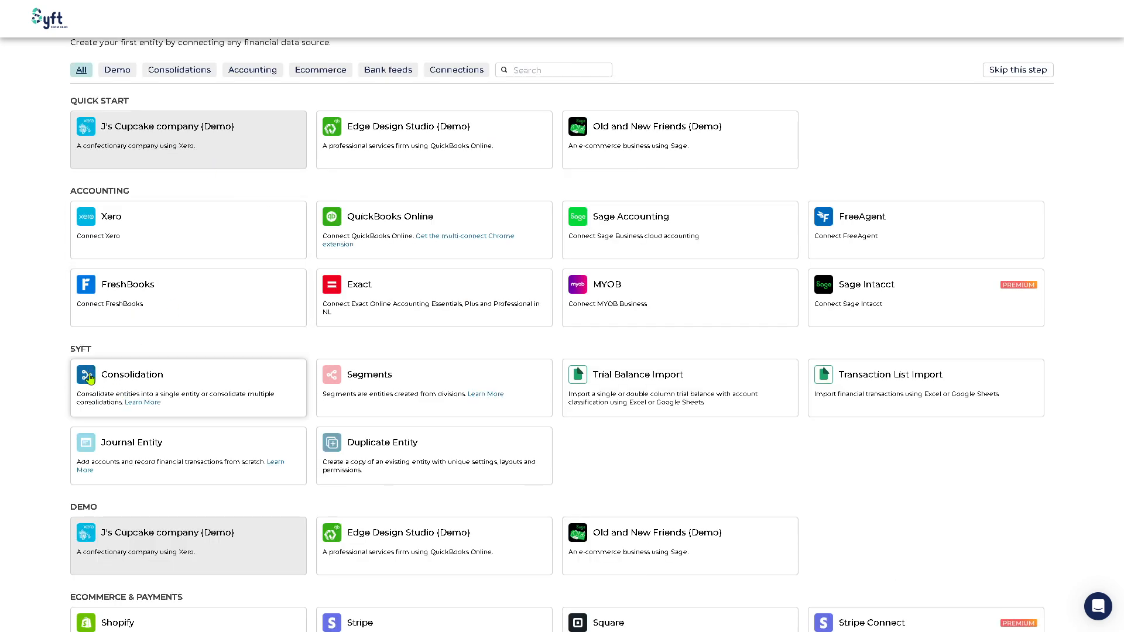
Create a consolidation entity named 'How to use SYFT' in the United States, using USD
{"action": "left_click", "coordinate": [162, 387]}
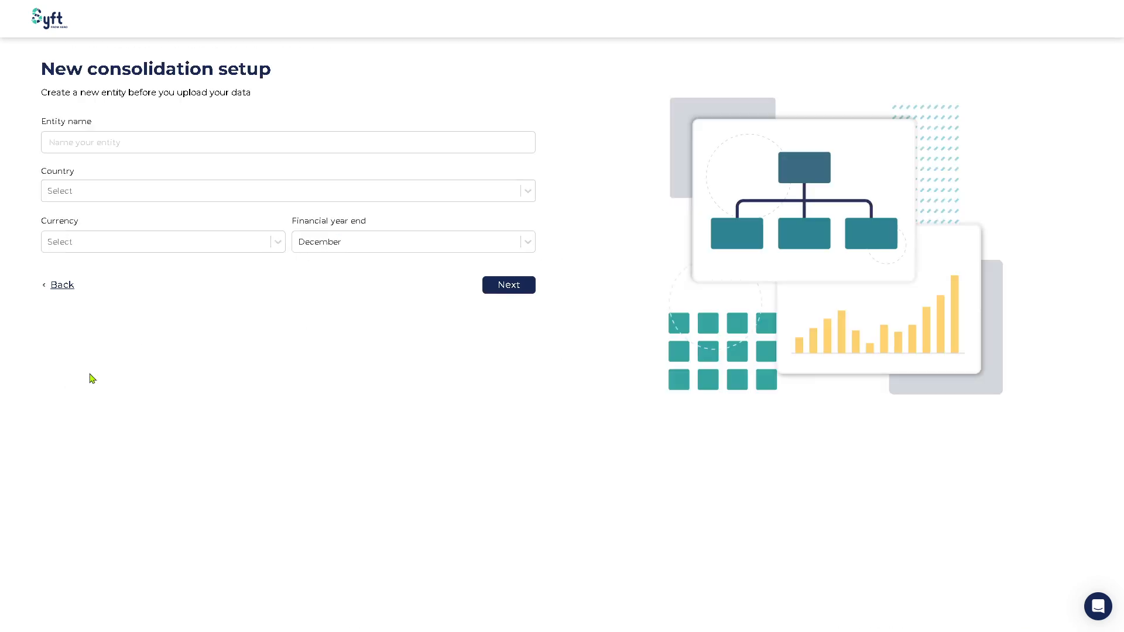
{"action": "left_click", "coordinate": [287, 142]}
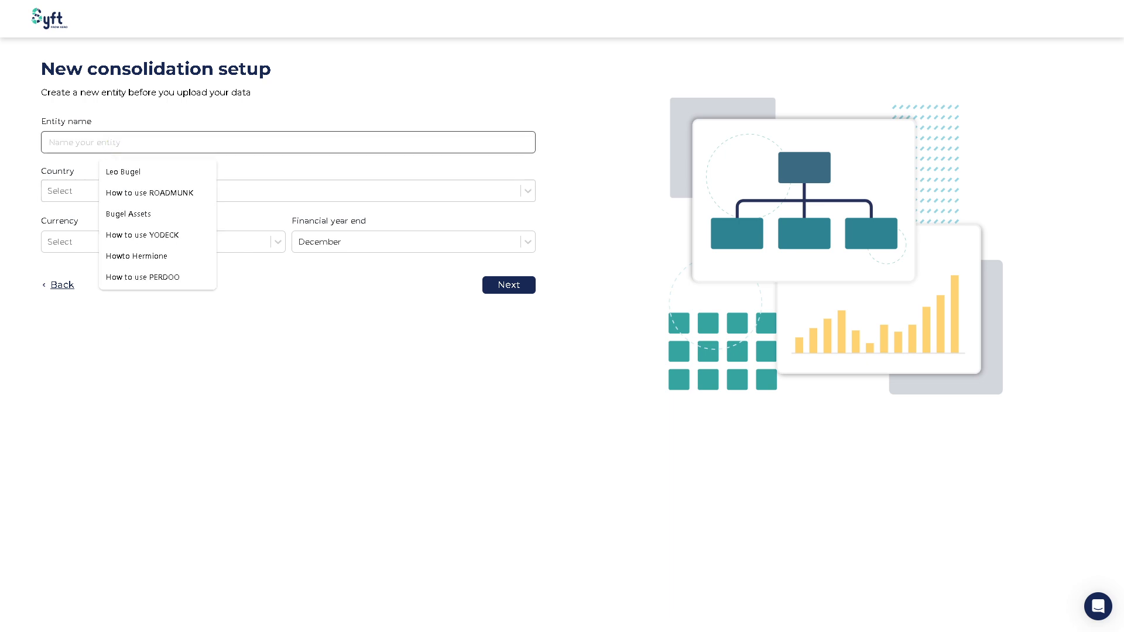
{"action": "type", "text": "How to use SYFT"}
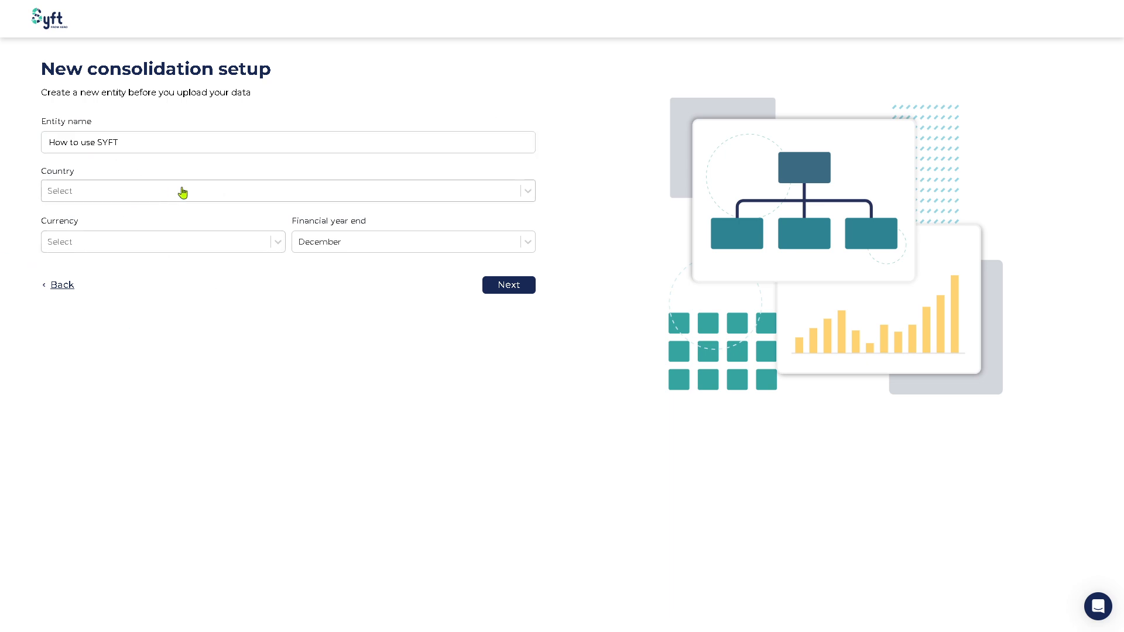
{"action": "left_click", "coordinate": [287, 191]}
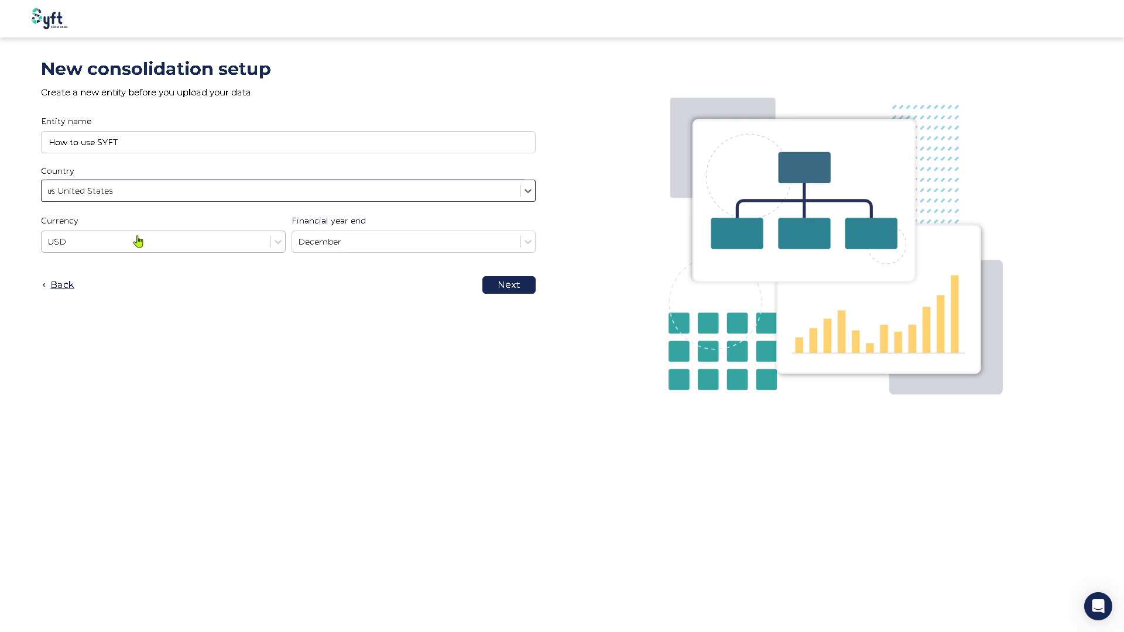
{"action": "mouse_move", "coordinate": [412, 283]}
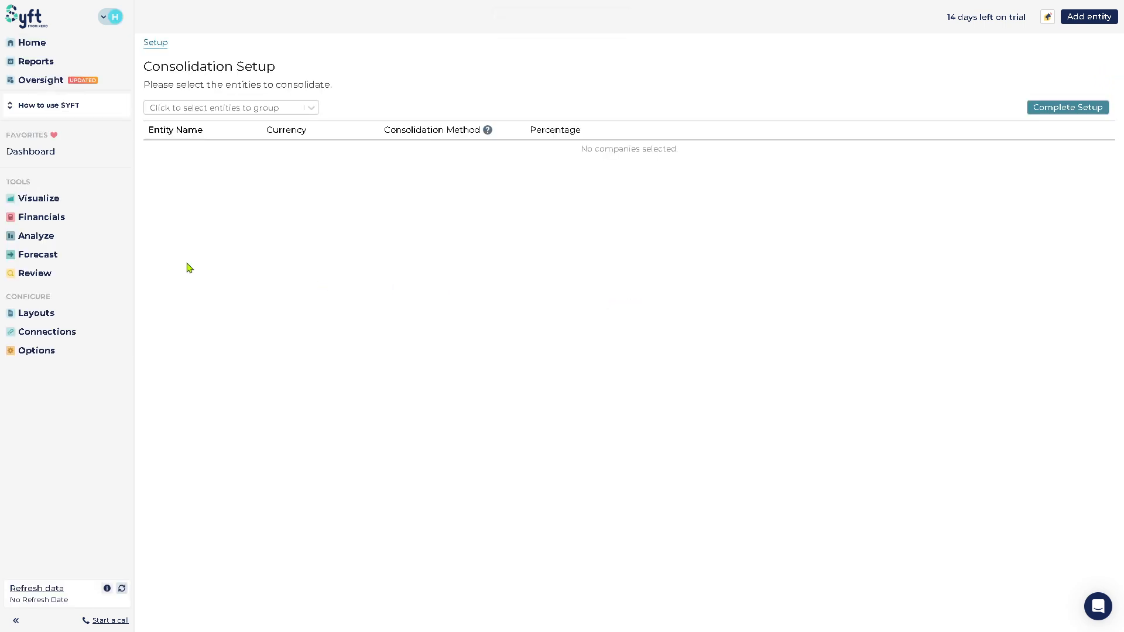
{"action": "mouse_move", "coordinate": [320, 384]}
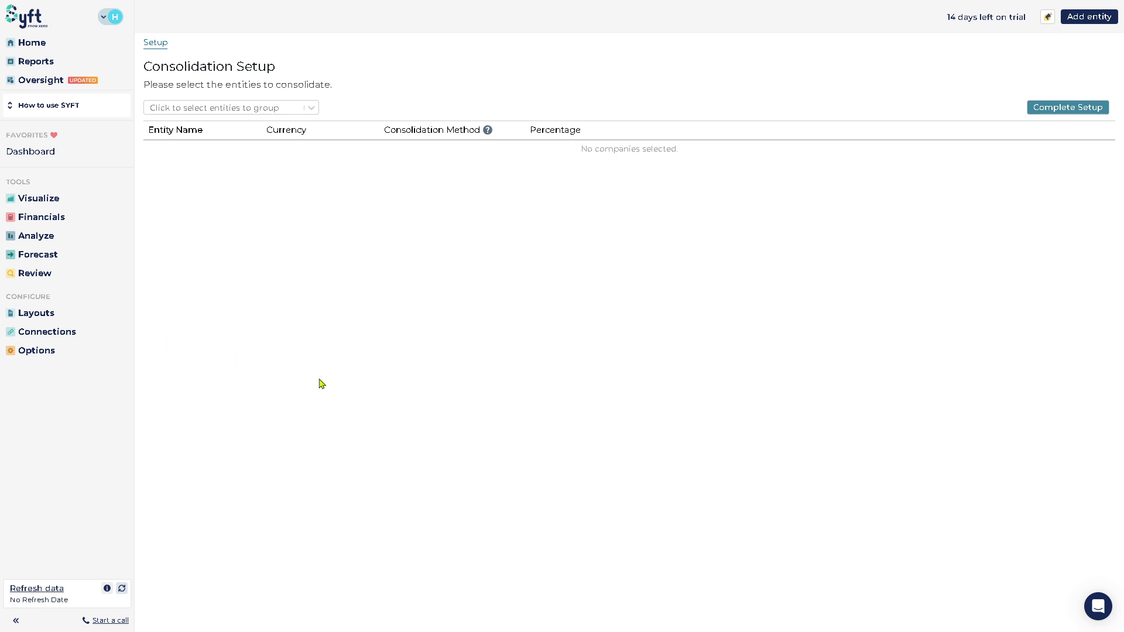
{"action": "mouse_move", "coordinate": [334, 381]}
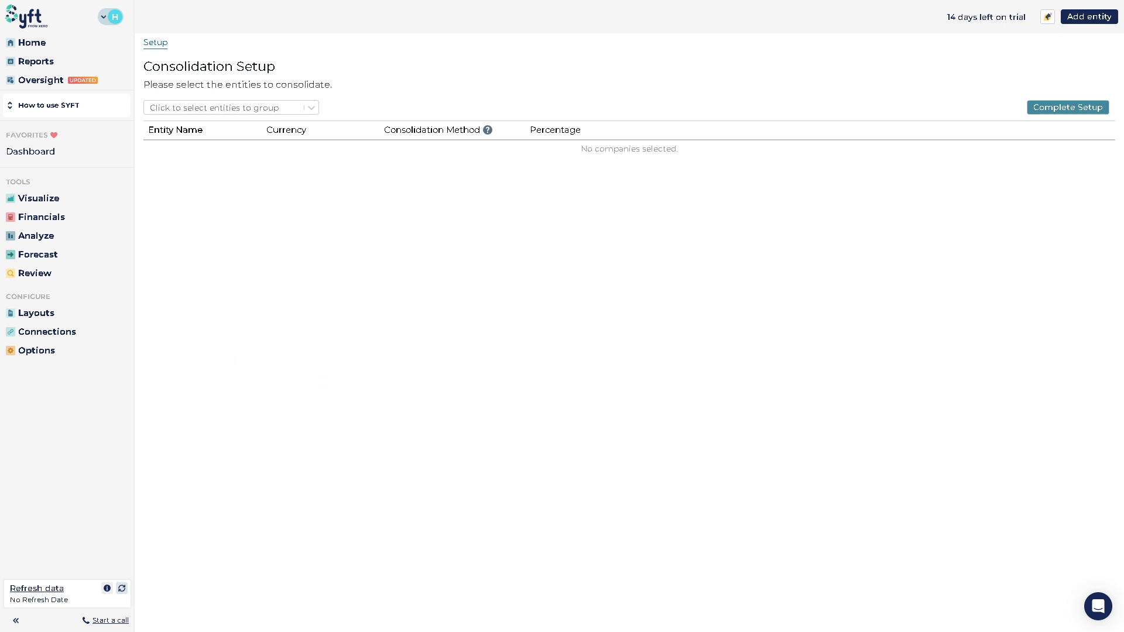
Go Home to see 'How to use SYFT' (USD) and the GBP demo company listed
{"action": "left_click", "coordinate": [32, 42]}
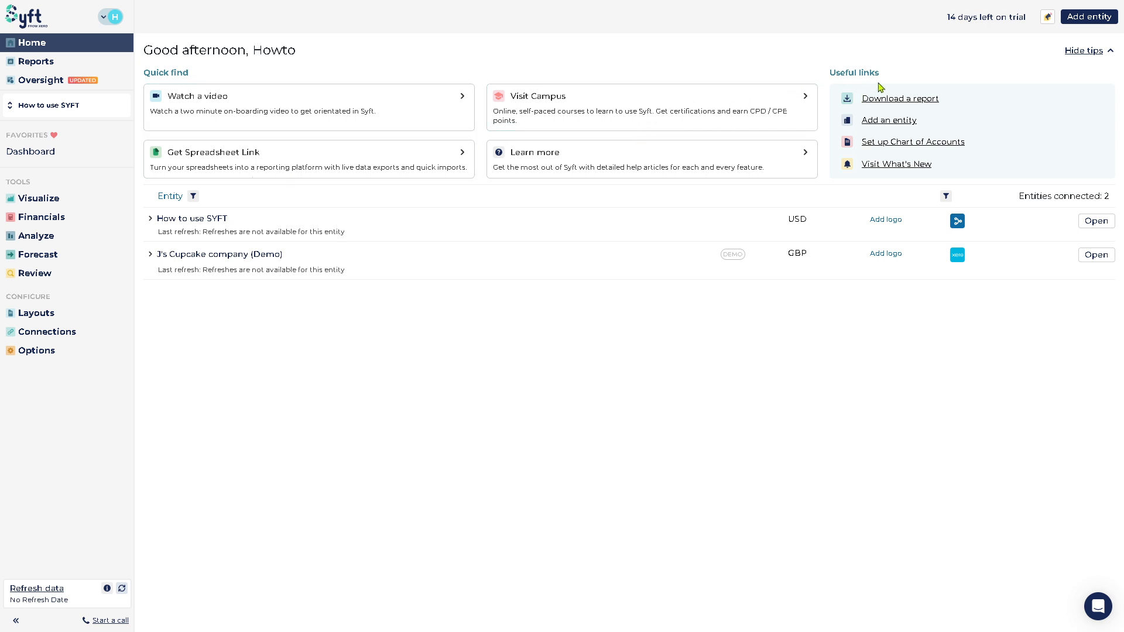
On Reports > Templates, start a new report to reach the template-or-entity-specific choice
{"action": "left_click", "coordinate": [35, 61]}
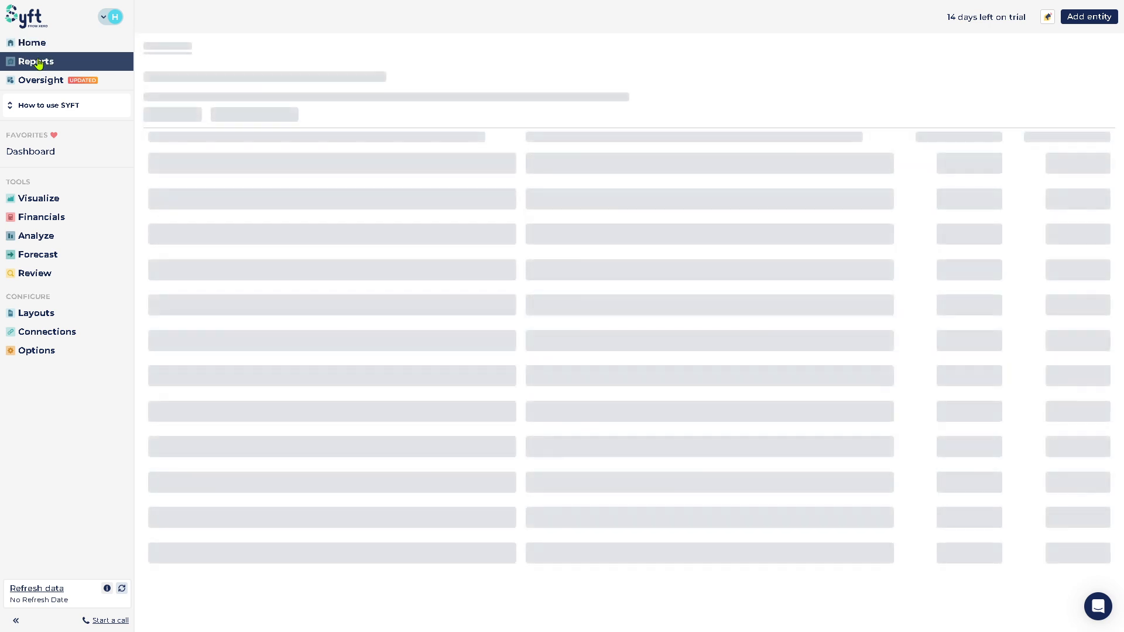
{"action": "left_click", "coordinate": [35, 61]}
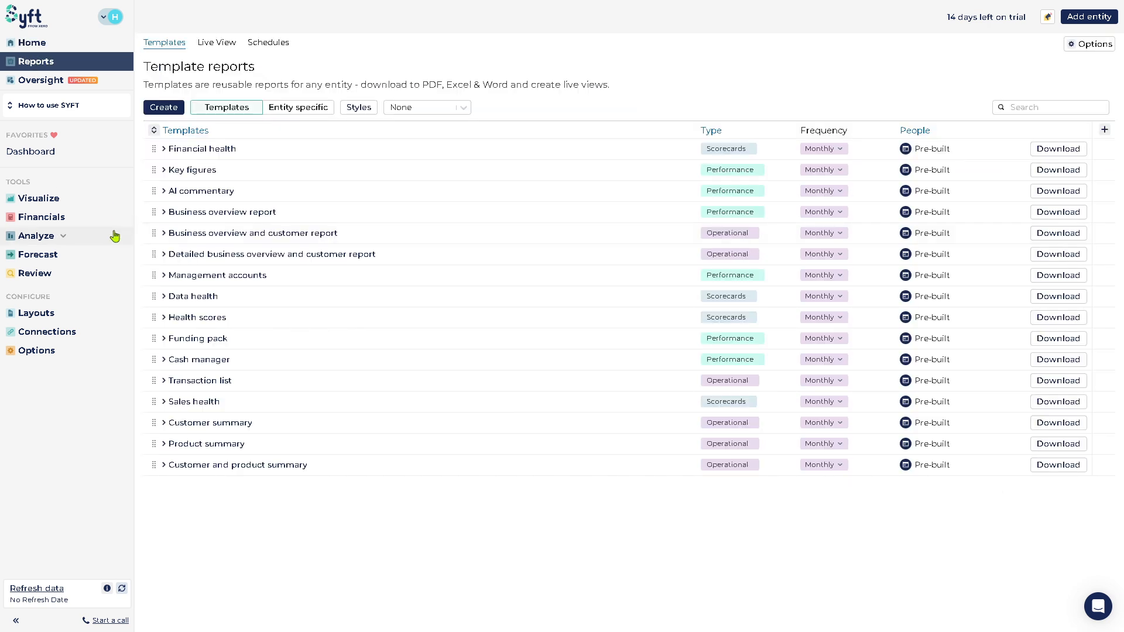
{"action": "mouse_move", "coordinate": [130, 236]}
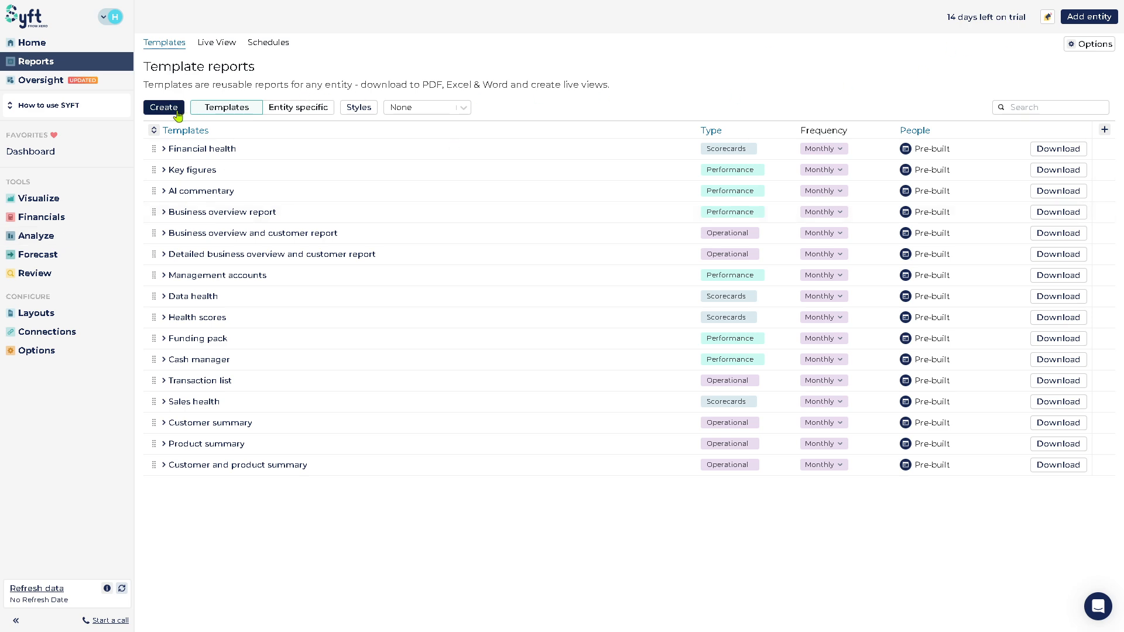
{"action": "left_click", "coordinate": [163, 108]}
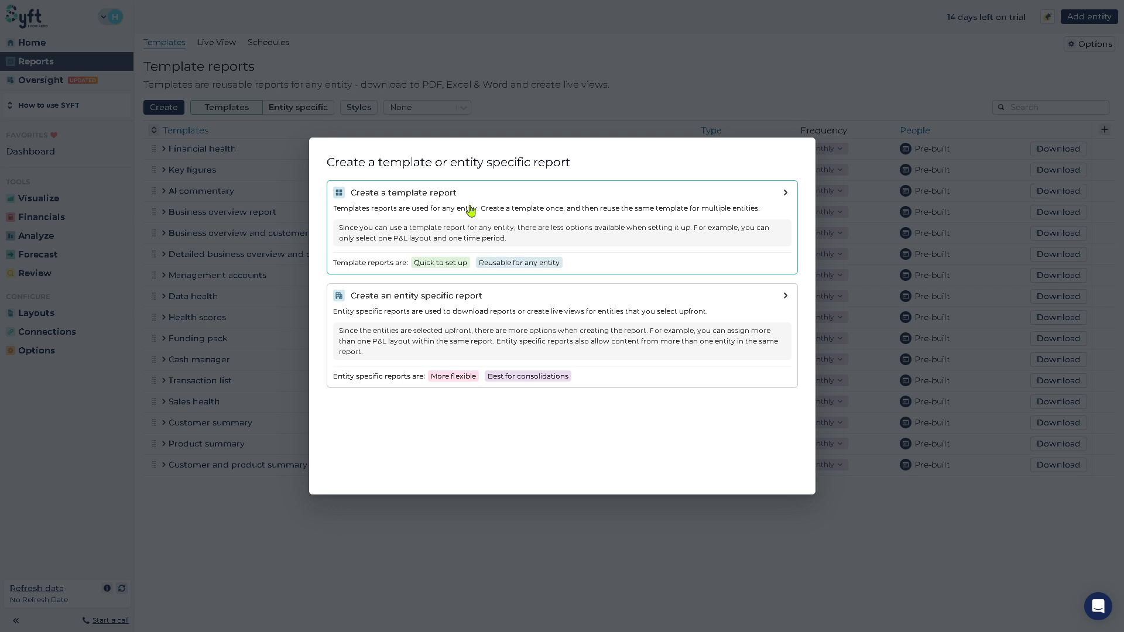
Start a template report and add the KPI Scorecards graphs from Visualize > KPIs & Accounts
{"action": "left_click", "coordinate": [559, 192]}
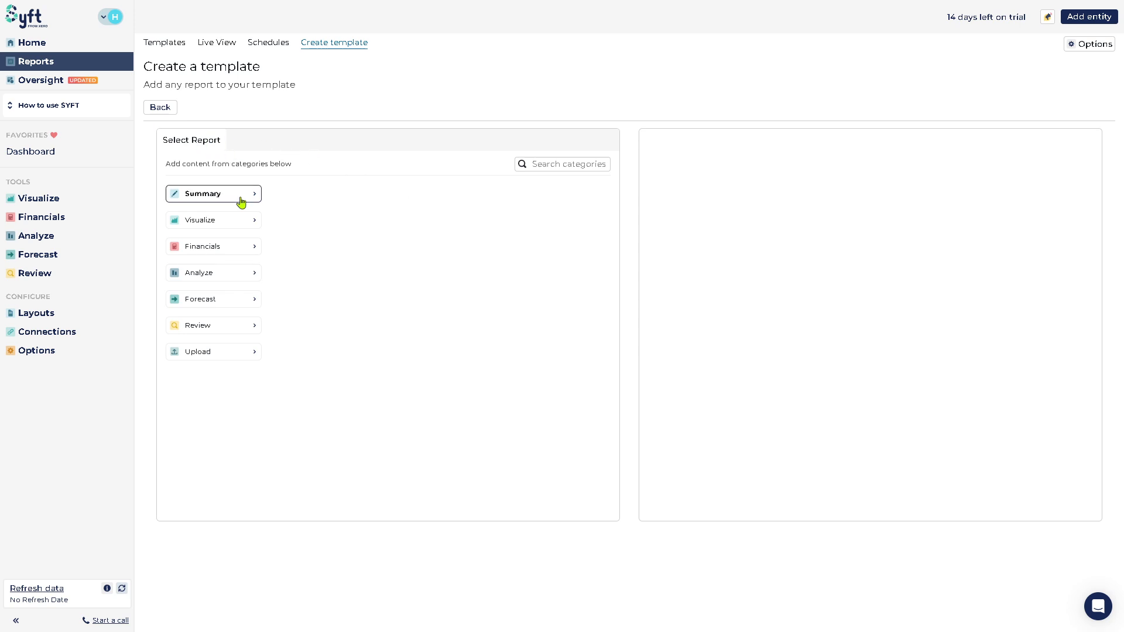
{"action": "mouse_move", "coordinate": [254, 198]}
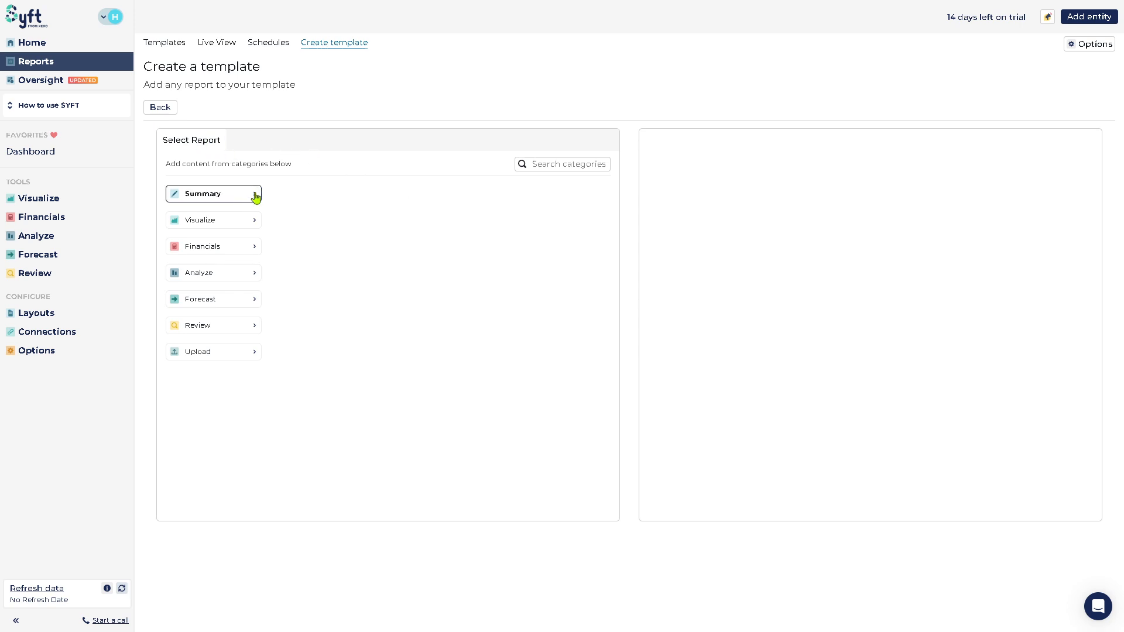
{"action": "left_click", "coordinate": [213, 219]}
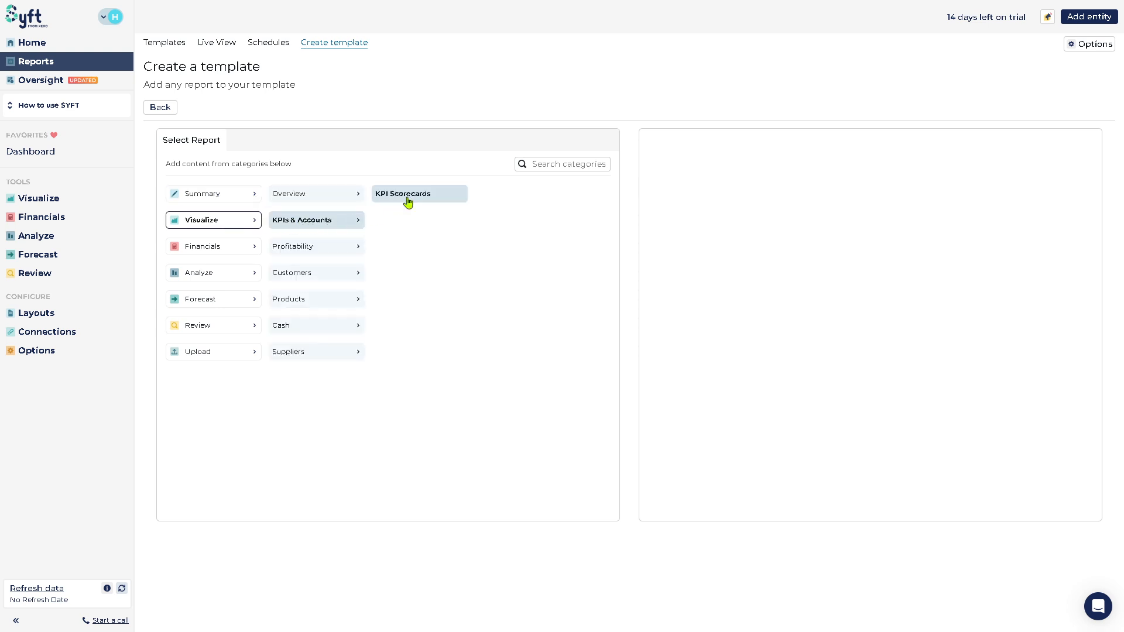
{"action": "left_click", "coordinate": [402, 193]}
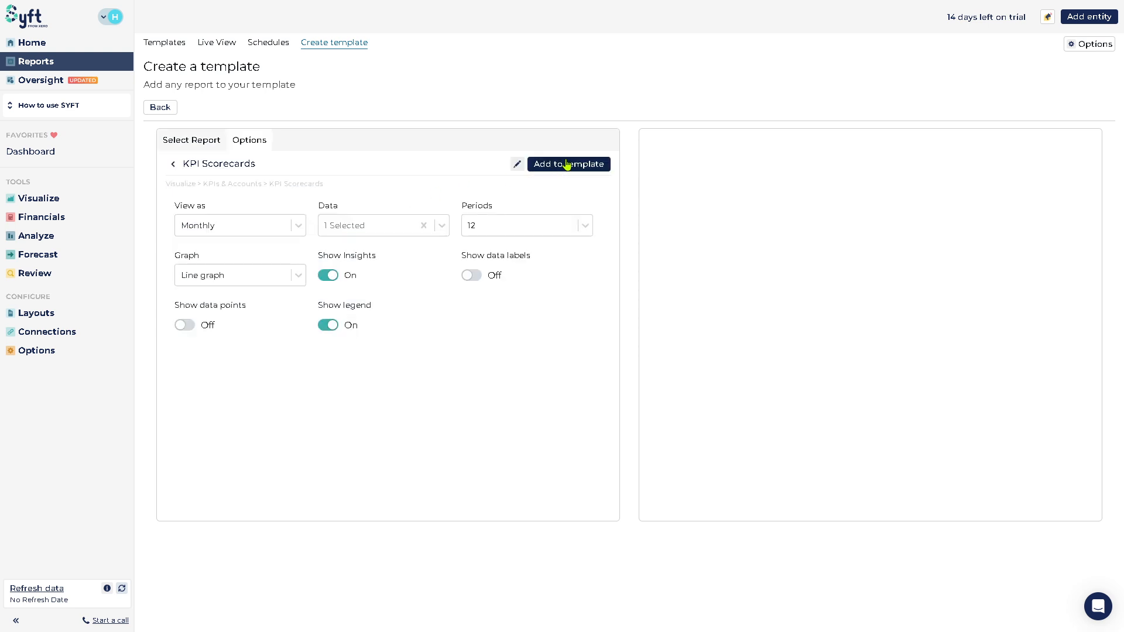
{"action": "left_click", "coordinate": [568, 163]}
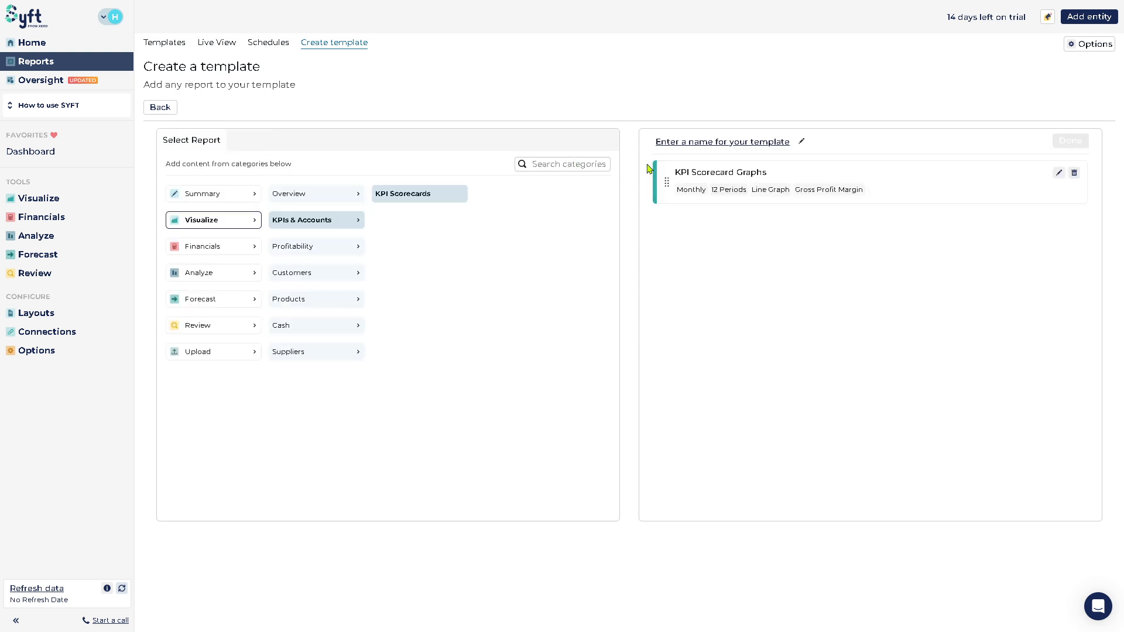
Name the template 'How to use SYFT' and save it
{"action": "left_click", "coordinate": [721, 141]}
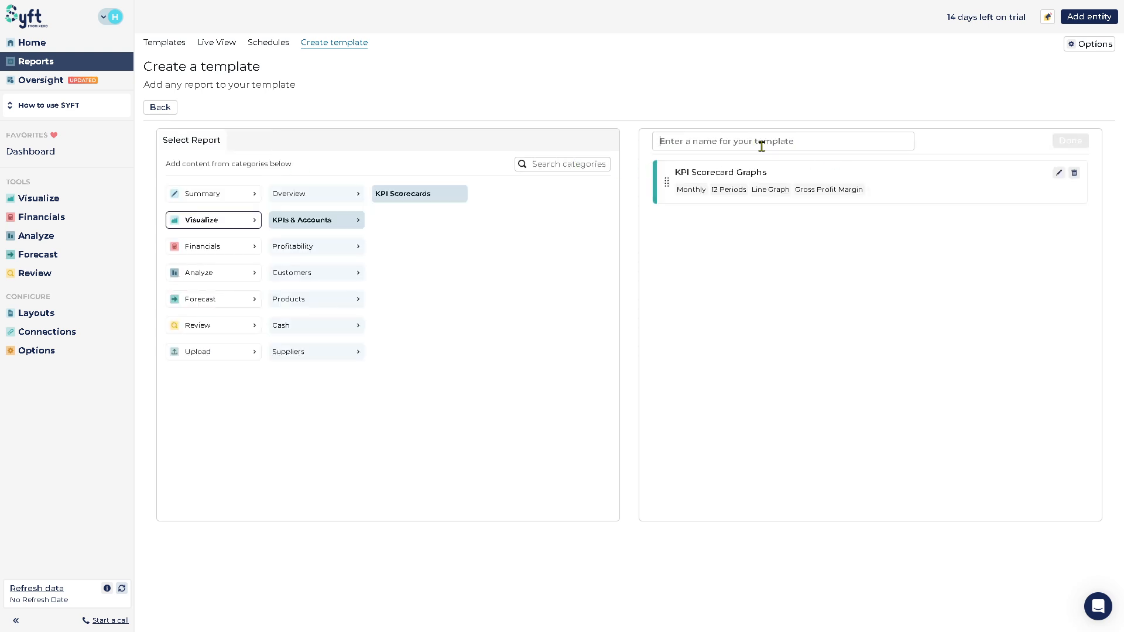
{"action": "type", "text": "v"}
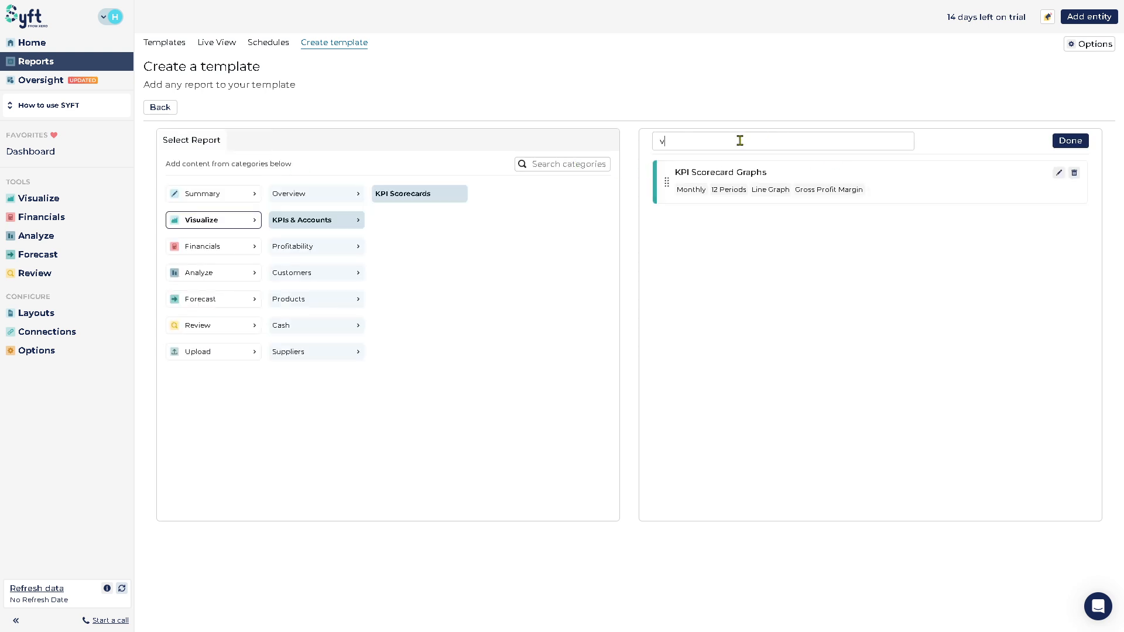
{"action": "type", "text": "How to use SY"}
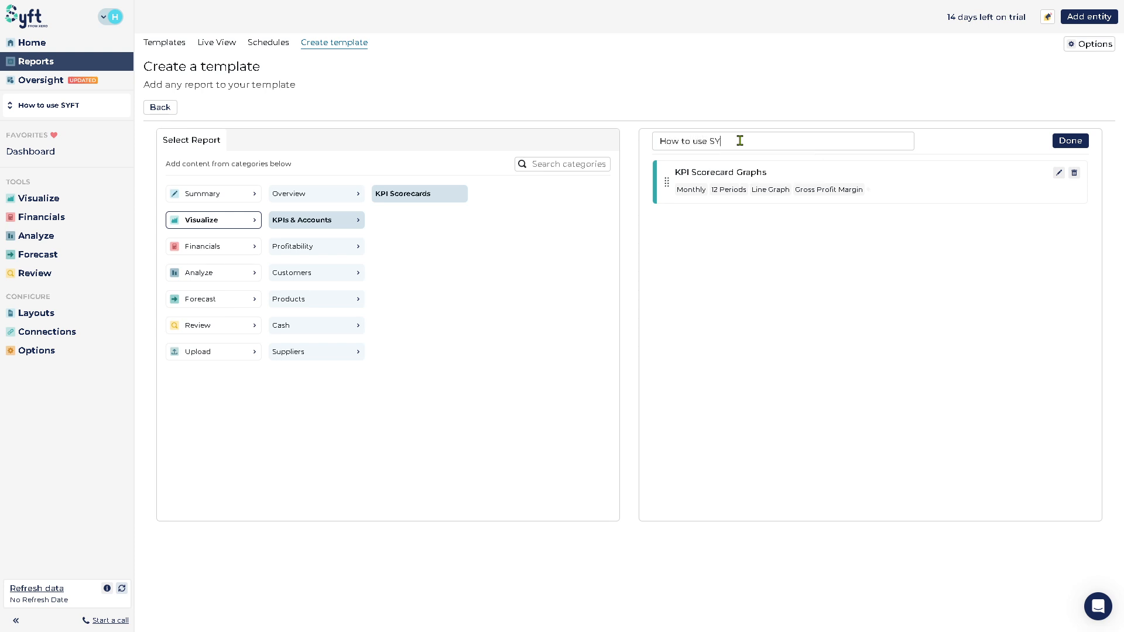
{"action": "type", "text": "FT"}
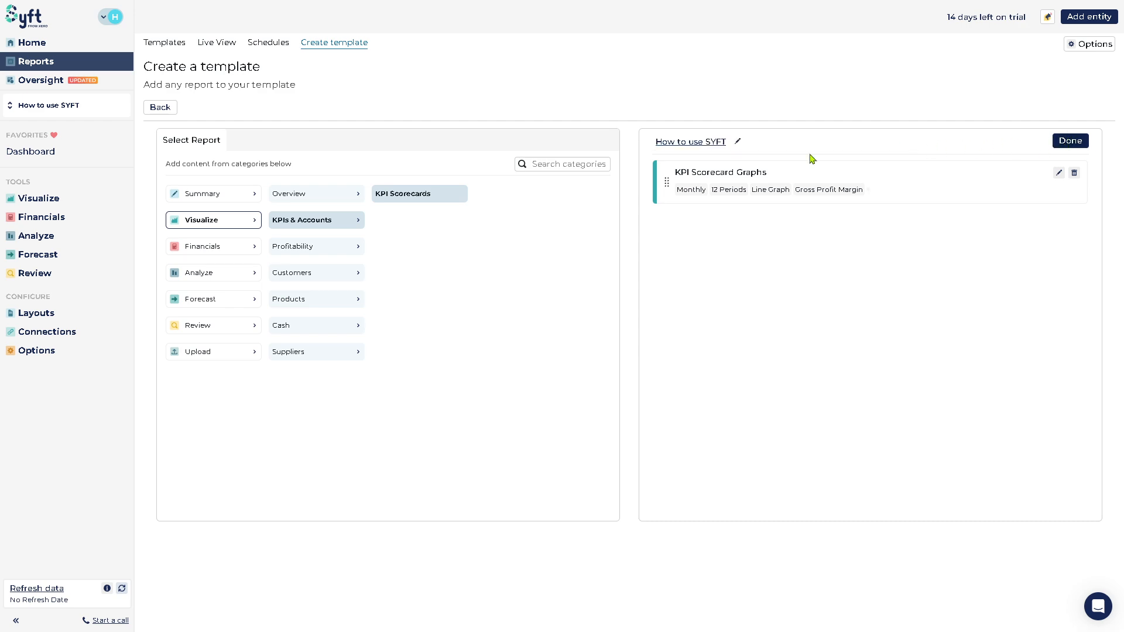
{"action": "left_click", "coordinate": [1070, 140]}
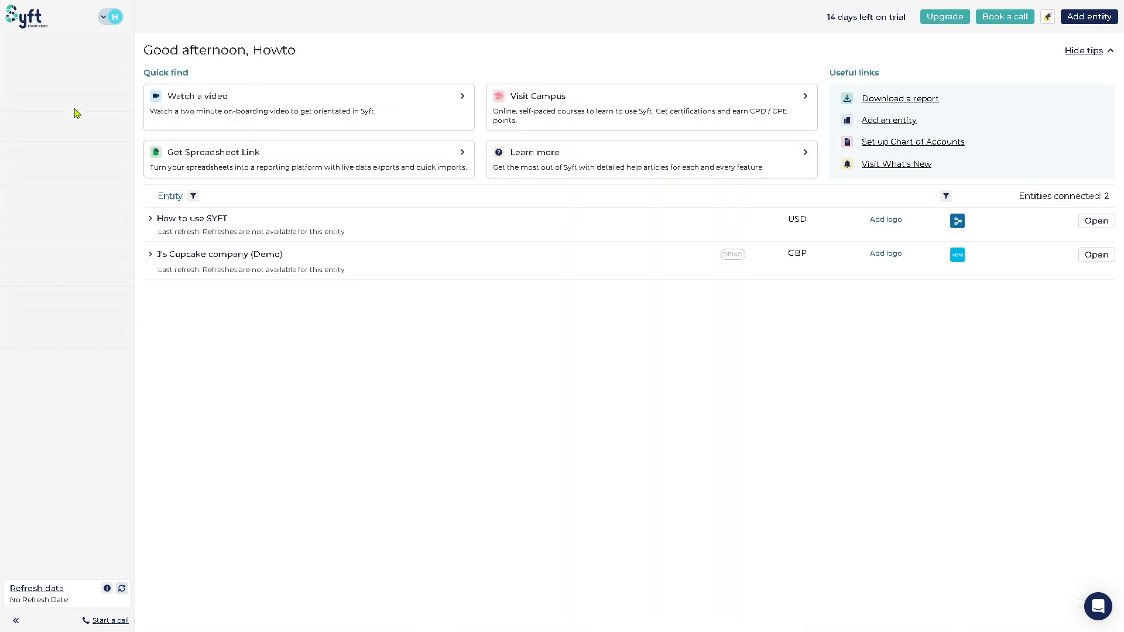
Browse the Add entity data sources, then go back from Consolidation Setup to home
{"action": "left_click", "coordinate": [111, 16]}
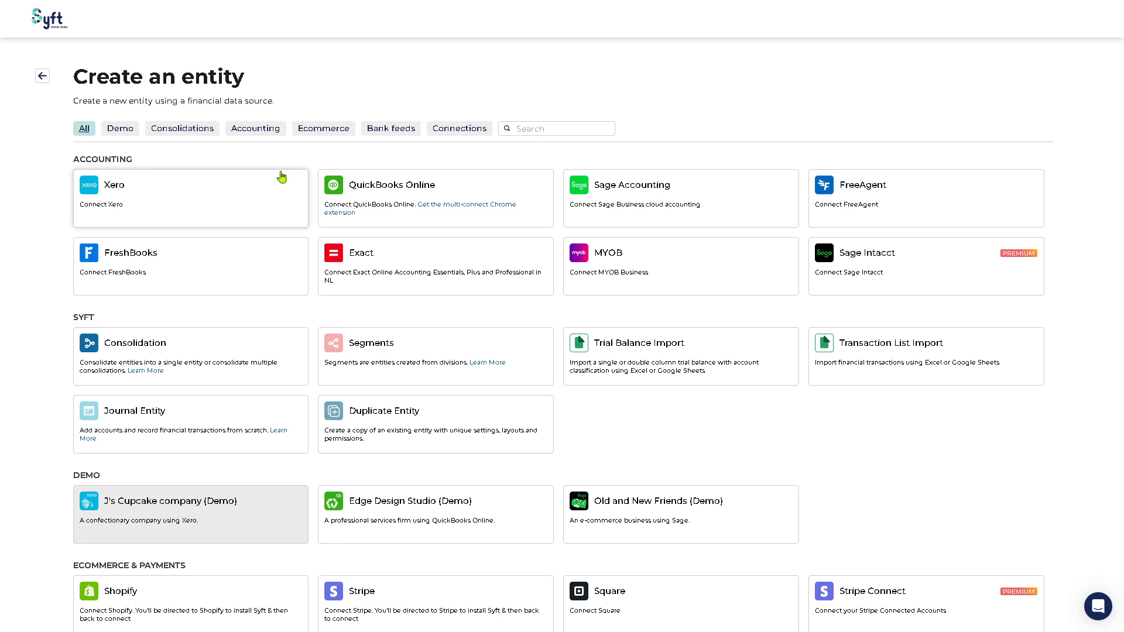
{"action": "mouse_move", "coordinate": [391, 272]}
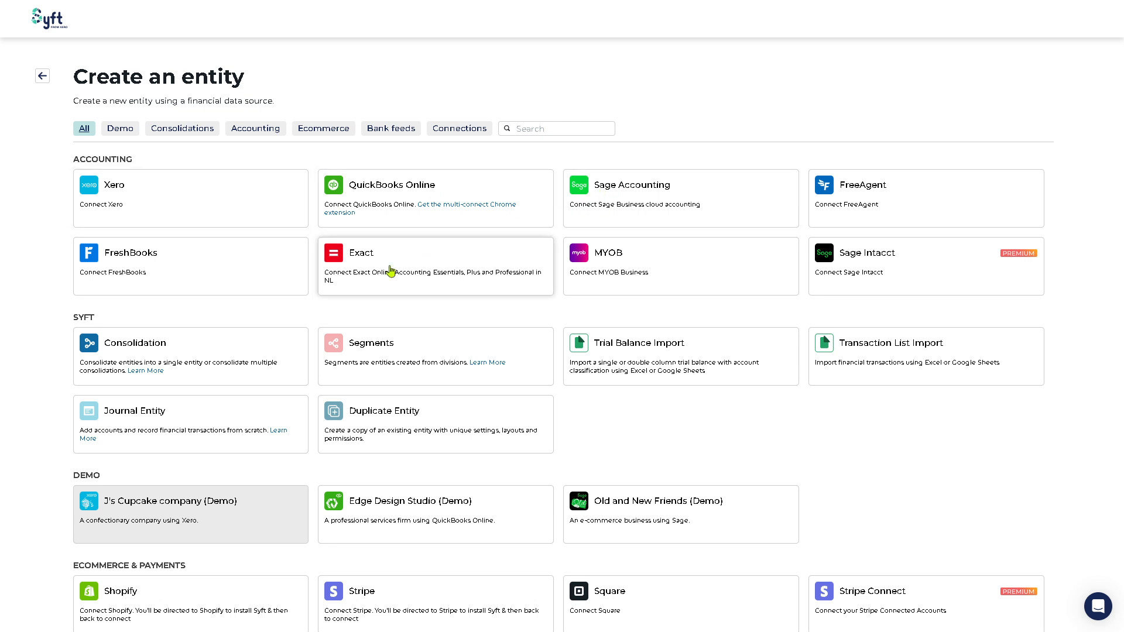
{"action": "mouse_move", "coordinate": [43, 76]}
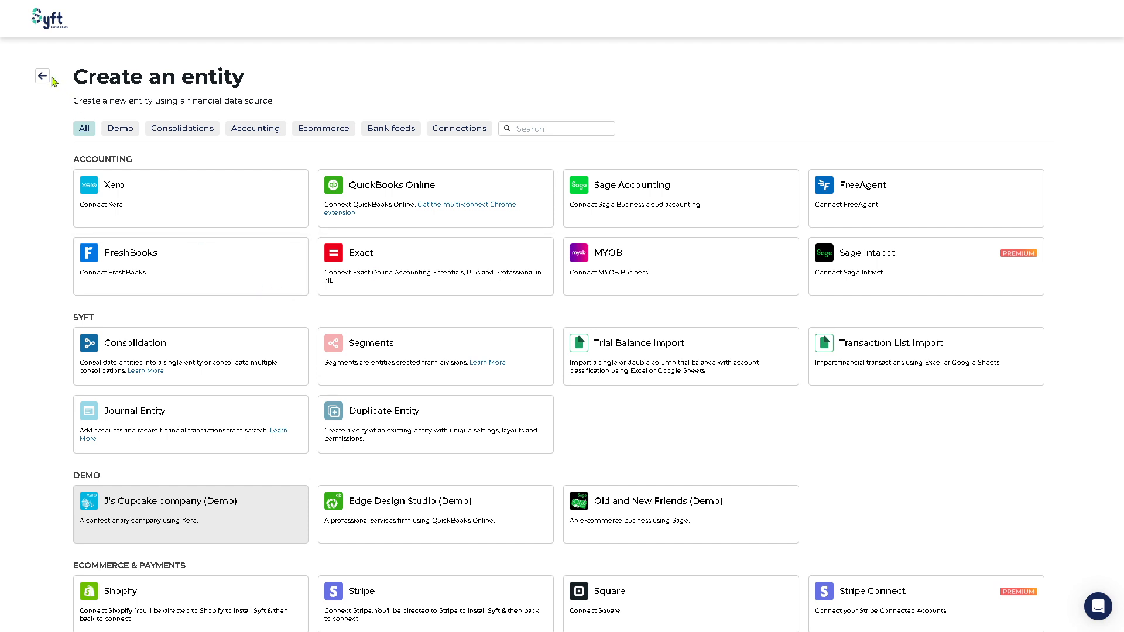
{"action": "left_click", "coordinate": [135, 343]}
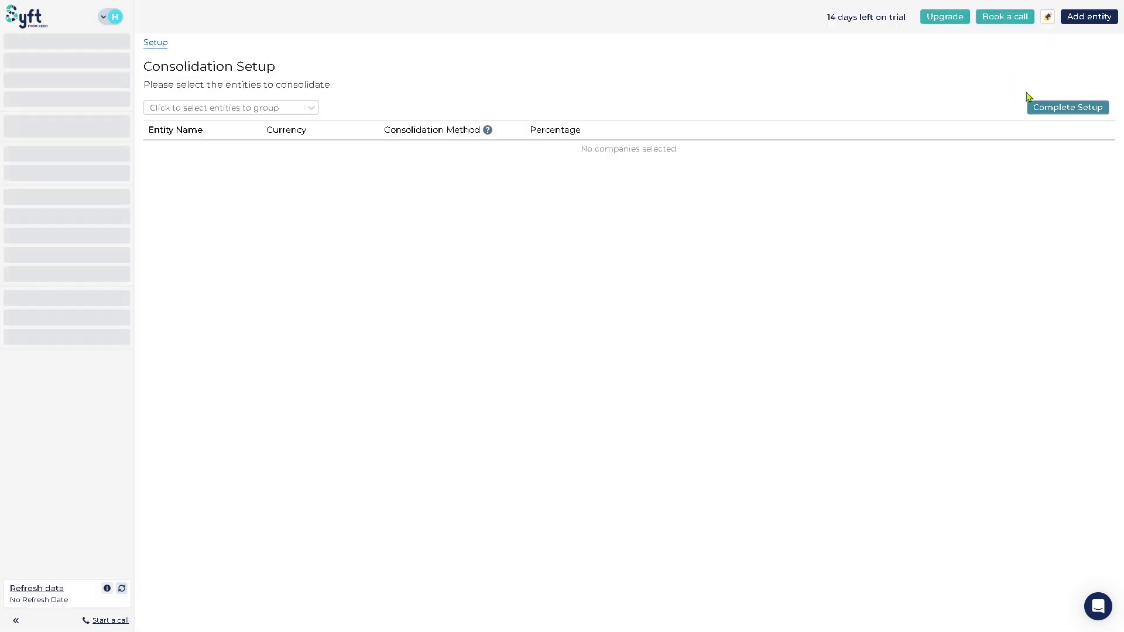
{"action": "left_click", "coordinate": [1067, 106]}
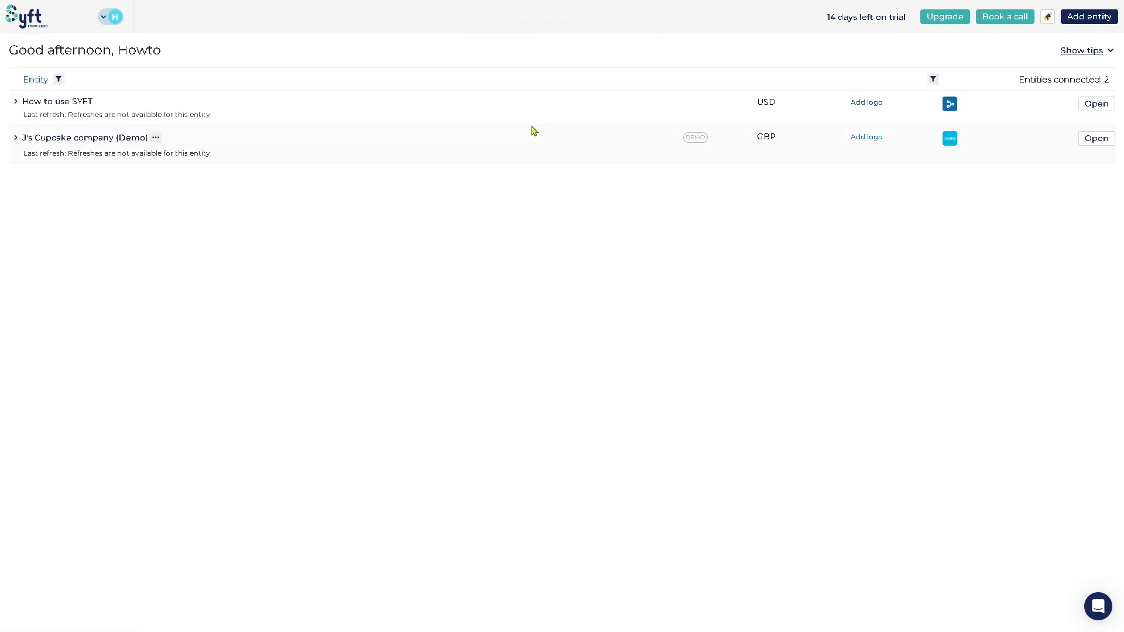
{"action": "left_click", "coordinate": [866, 102]}
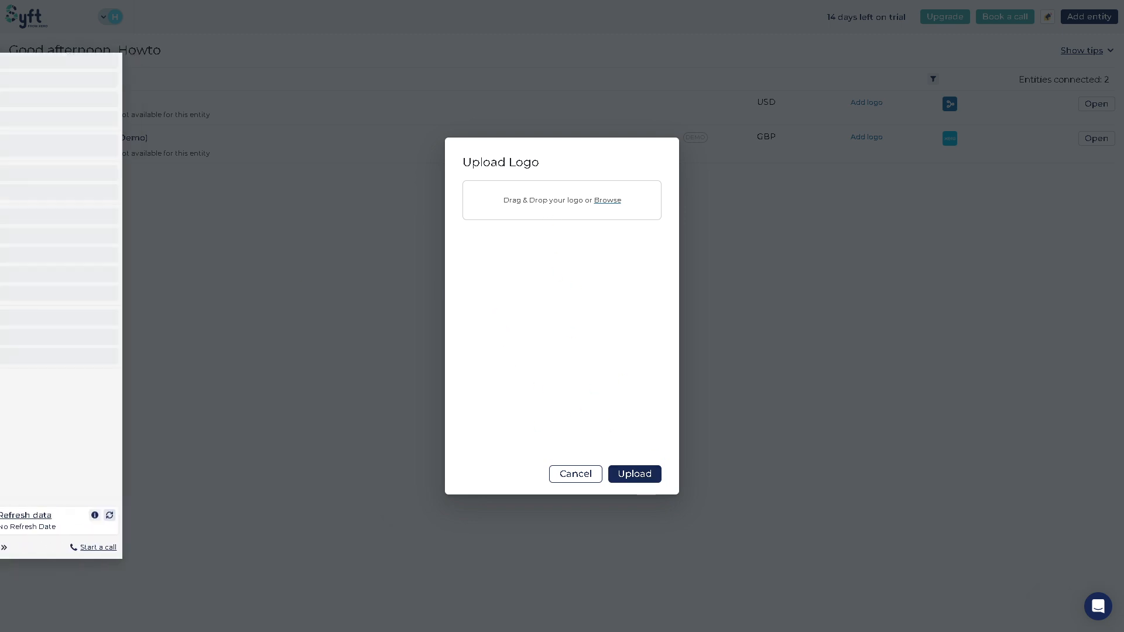
{"action": "left_click", "coordinate": [575, 473]}
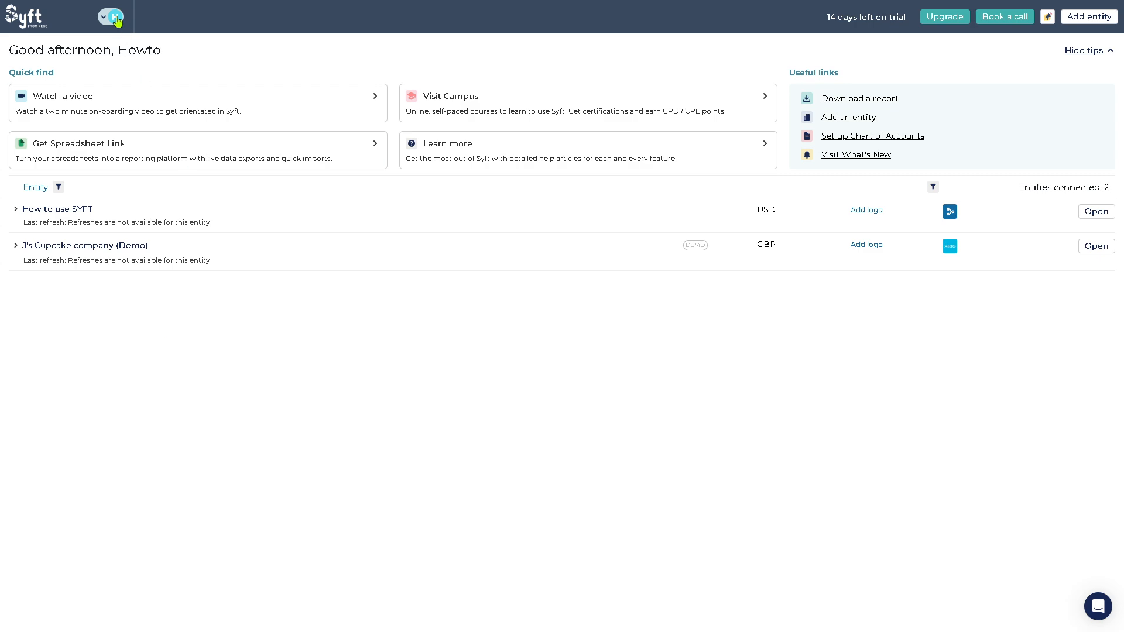
View the account manager booking page from account resources, then reach Consolidation Setup
{"action": "left_click", "coordinate": [111, 17]}
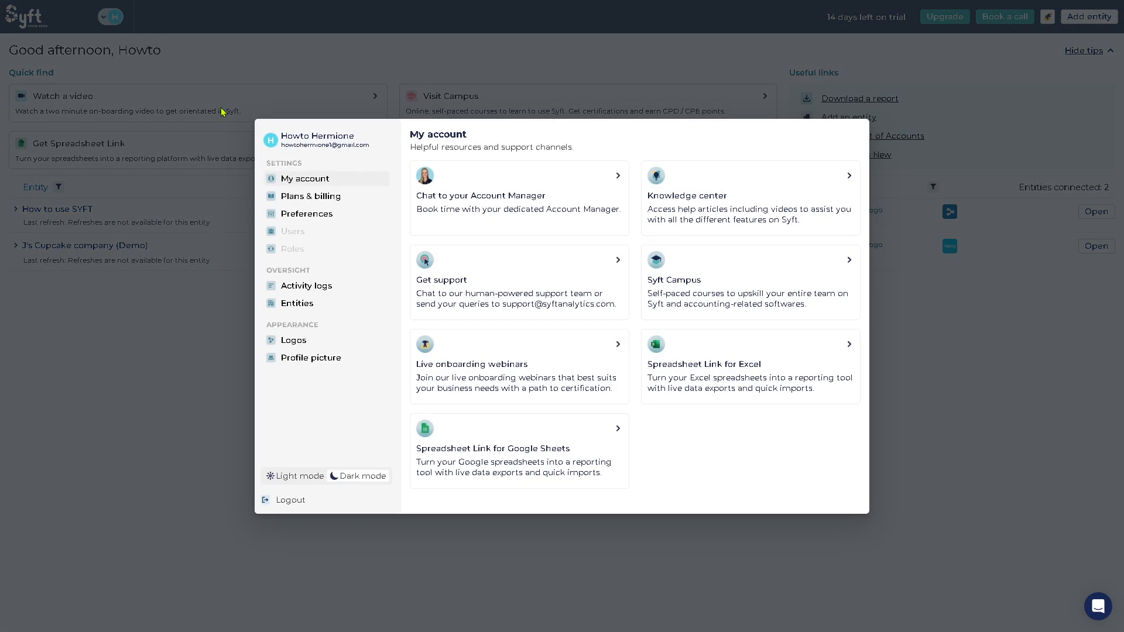
{"action": "mouse_move", "coordinate": [453, 216]}
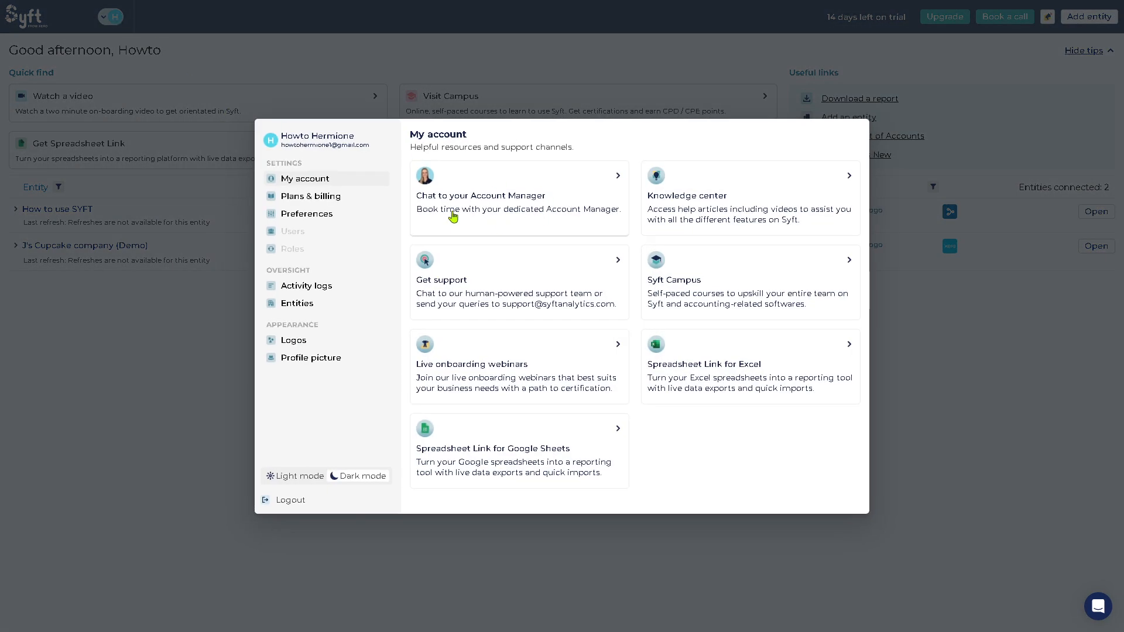
{"action": "left_click", "coordinate": [518, 195]}
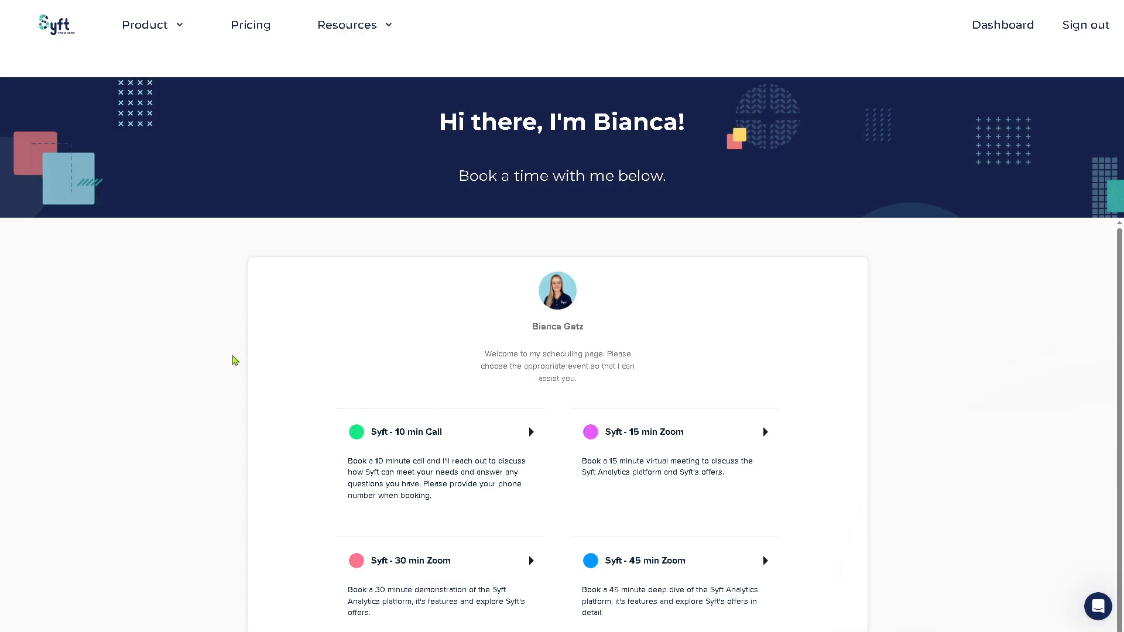
{"action": "mouse_move", "coordinate": [211, 354]}
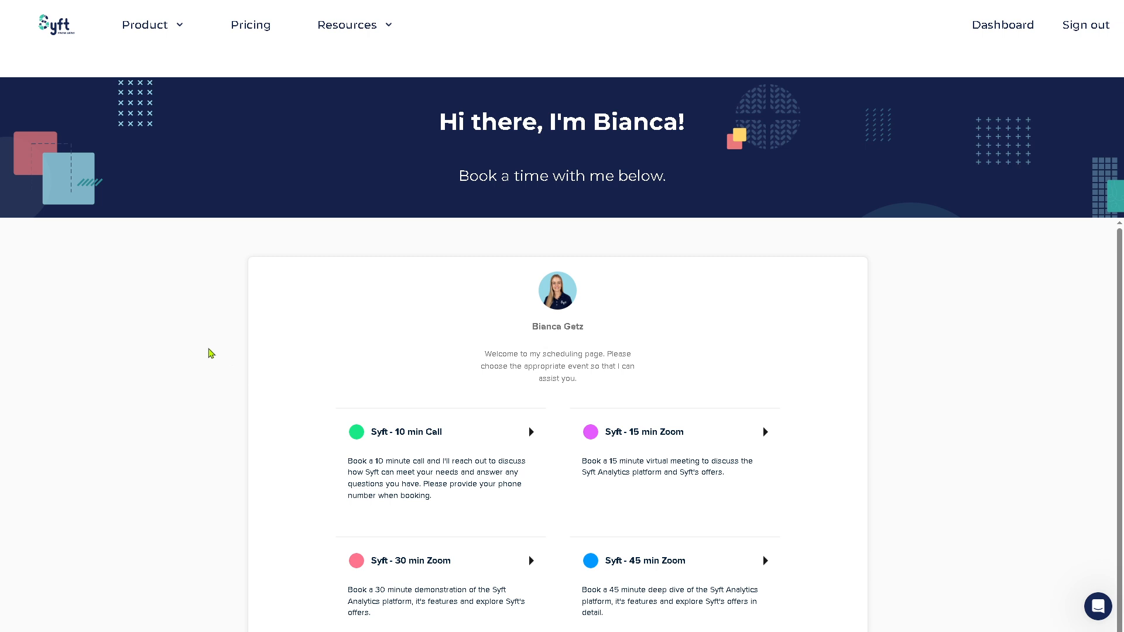
{"action": "left_click", "coordinate": [145, 24]}
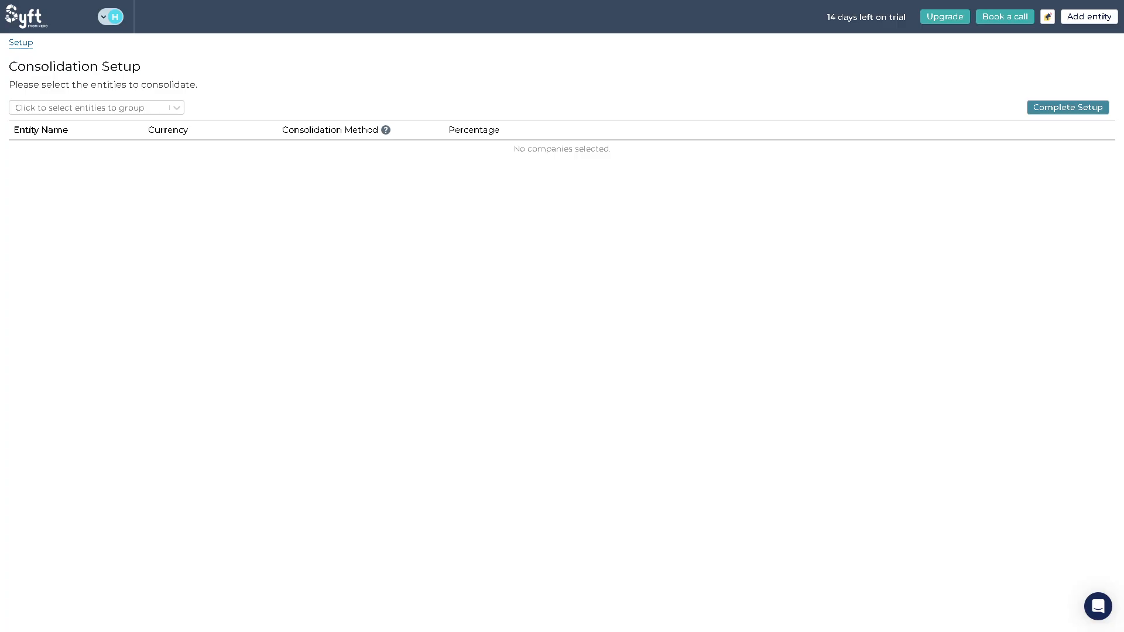
Open Syft Campus from My account and click Get started on its landing page
{"action": "left_click", "coordinate": [112, 16]}
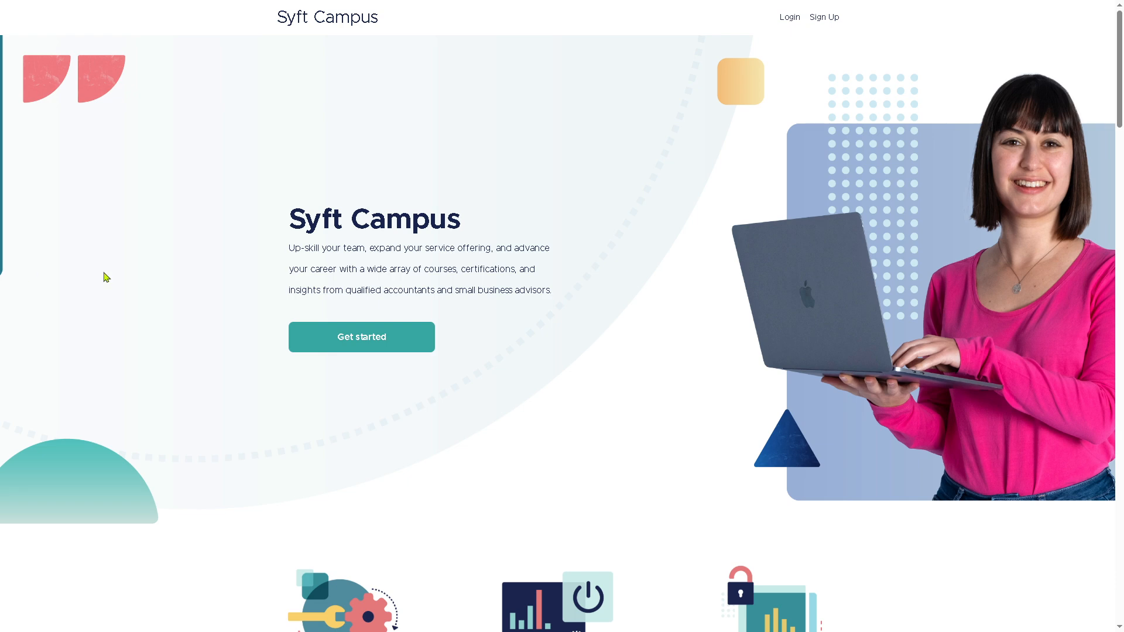
{"action": "mouse_move", "coordinate": [303, 302]}
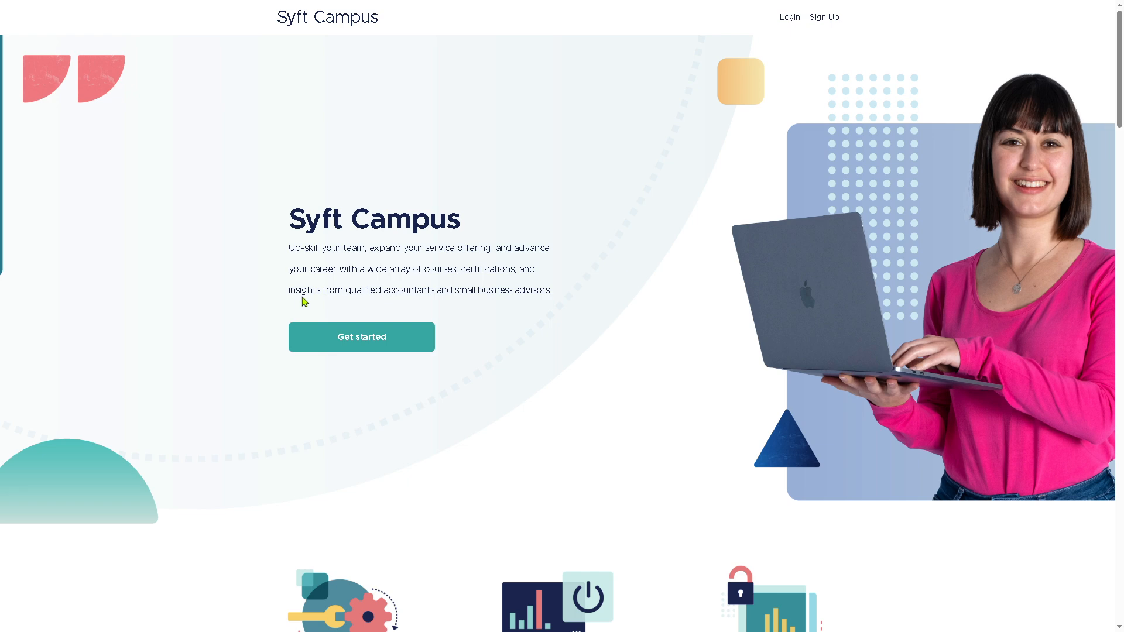
{"action": "mouse_move", "coordinate": [332, 340]}
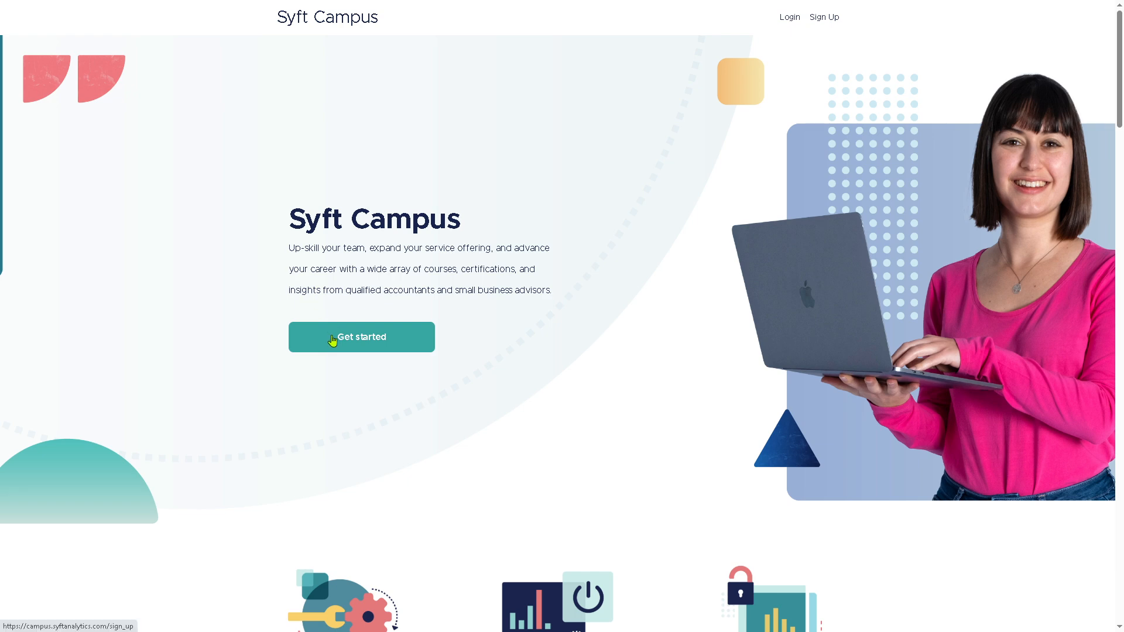
{"action": "left_click", "coordinate": [361, 337]}
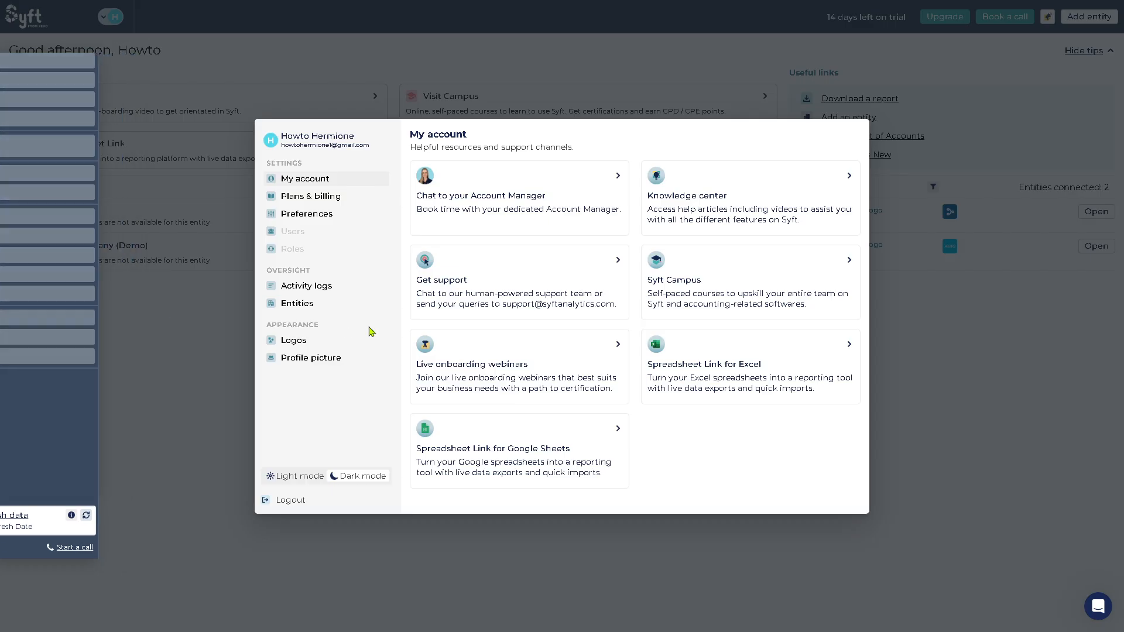
{"action": "left_click", "coordinate": [471, 364]}
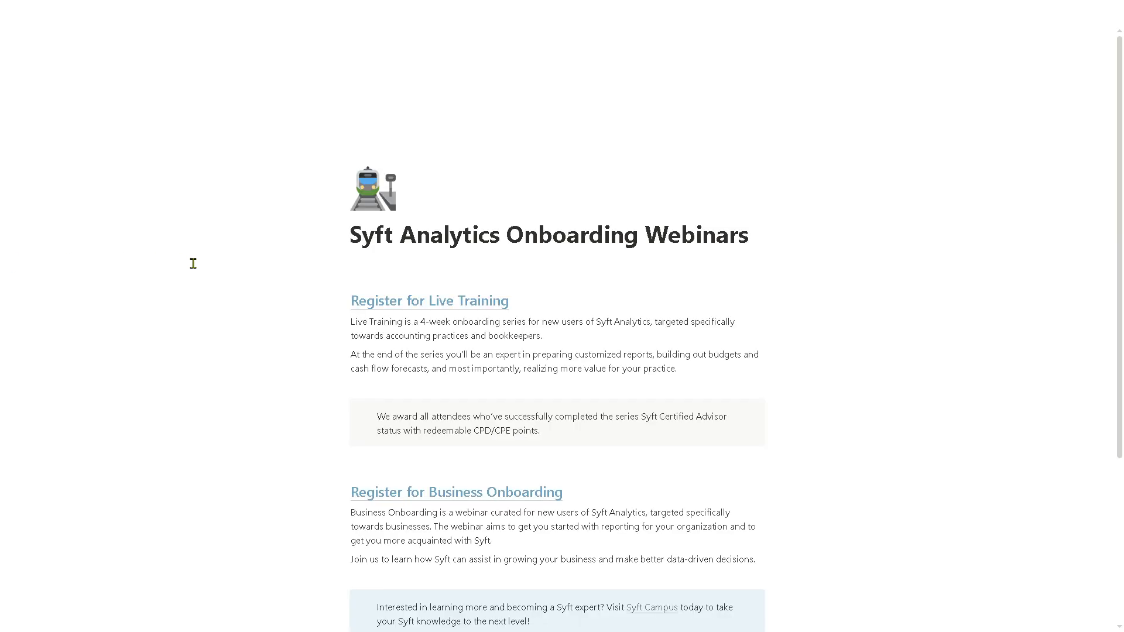
{"action": "scroll", "scroll_direction": "down", "scroll_amount": 3}
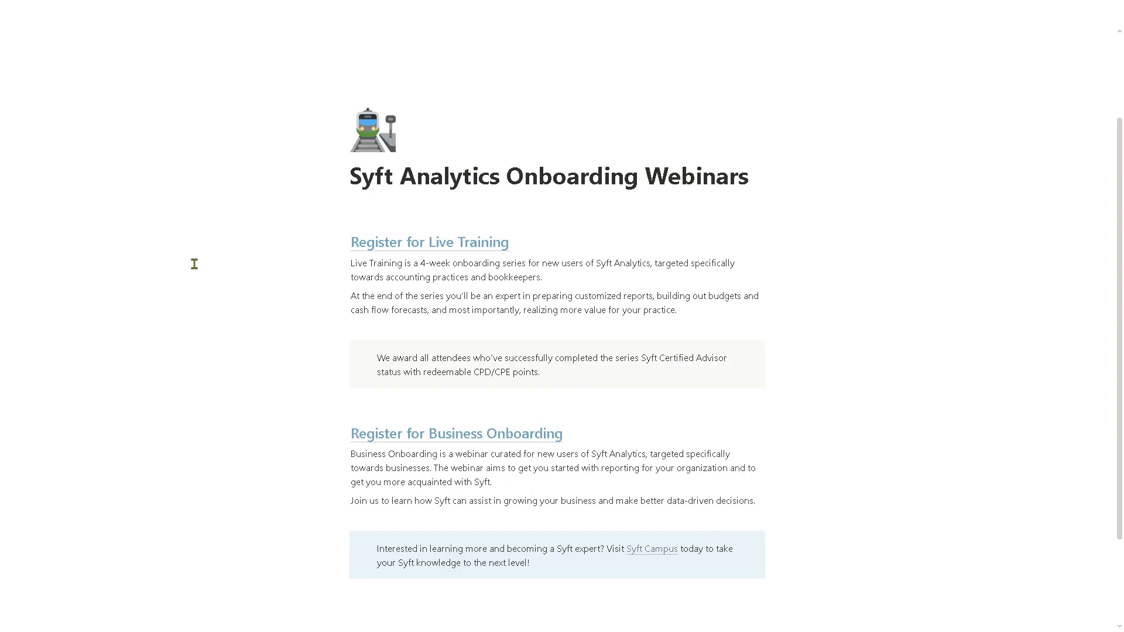
{"action": "scroll", "scroll_direction": "down", "scroll_amount": 3}
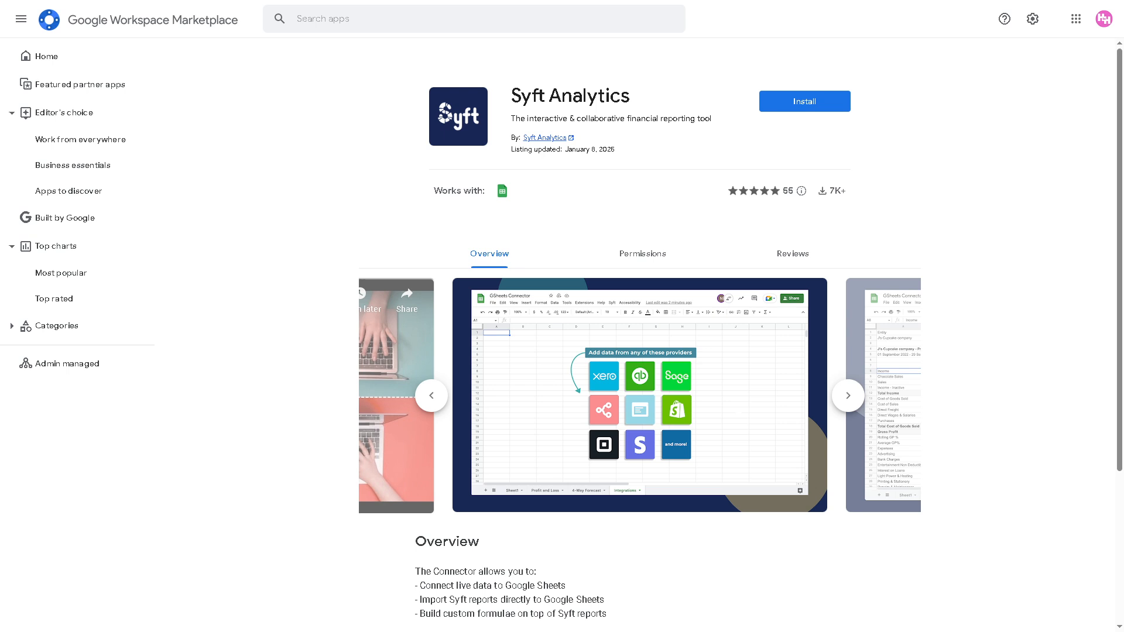
{"action": "mouse_move", "coordinate": [128, 271]}
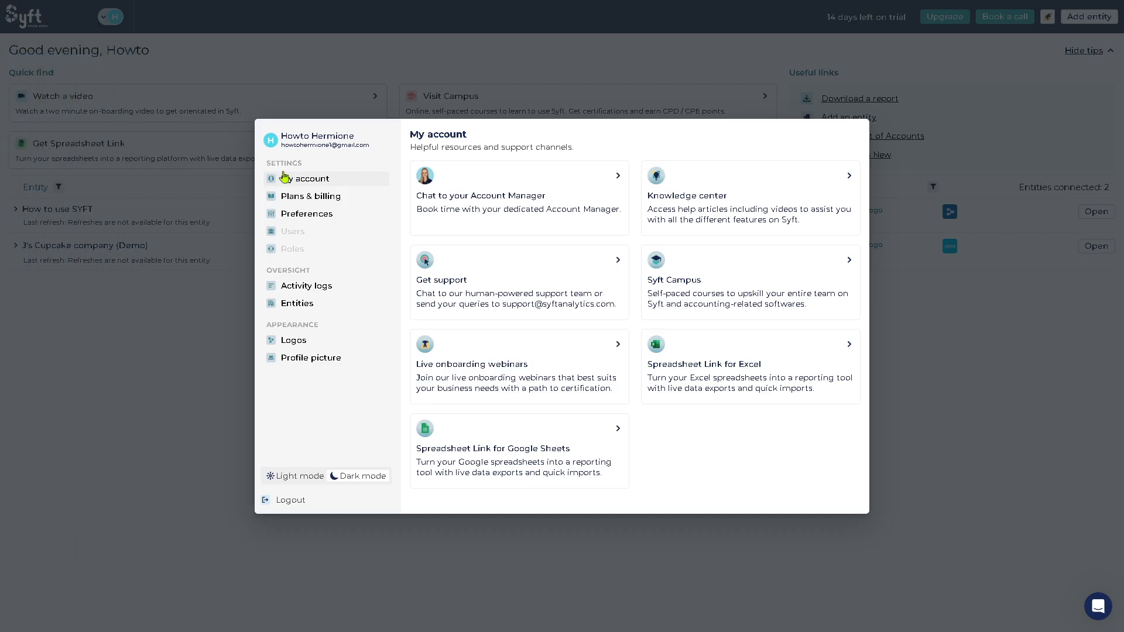
Open Plans & billing to see both entities on free plans, trial ending in 14 days
{"action": "left_click", "coordinate": [310, 196]}
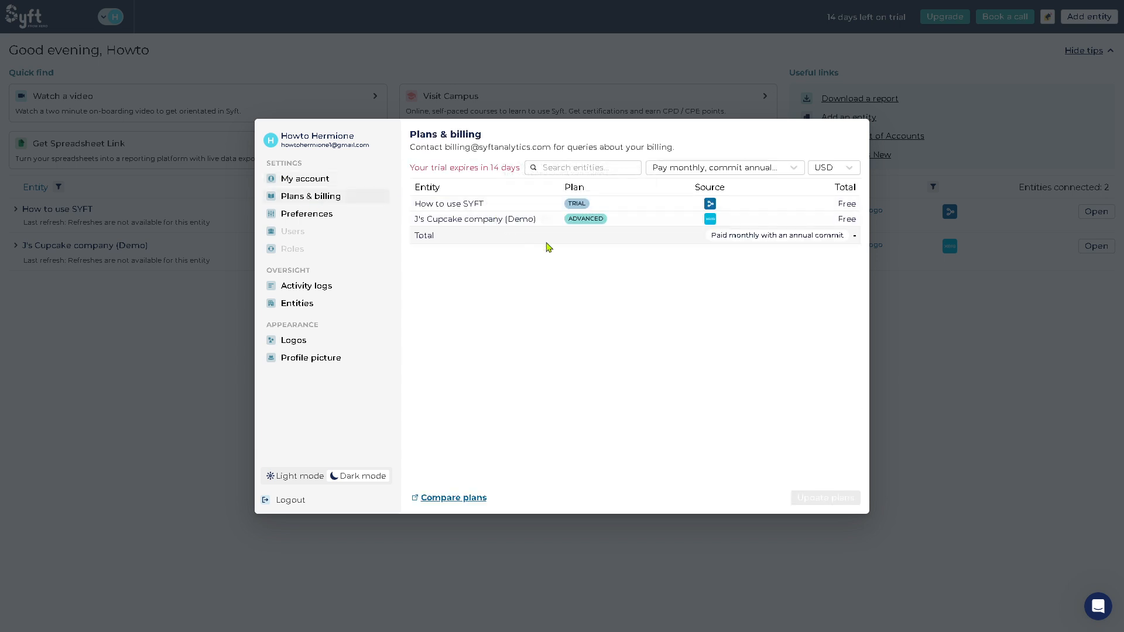
{"action": "mouse_move", "coordinate": [599, 263]}
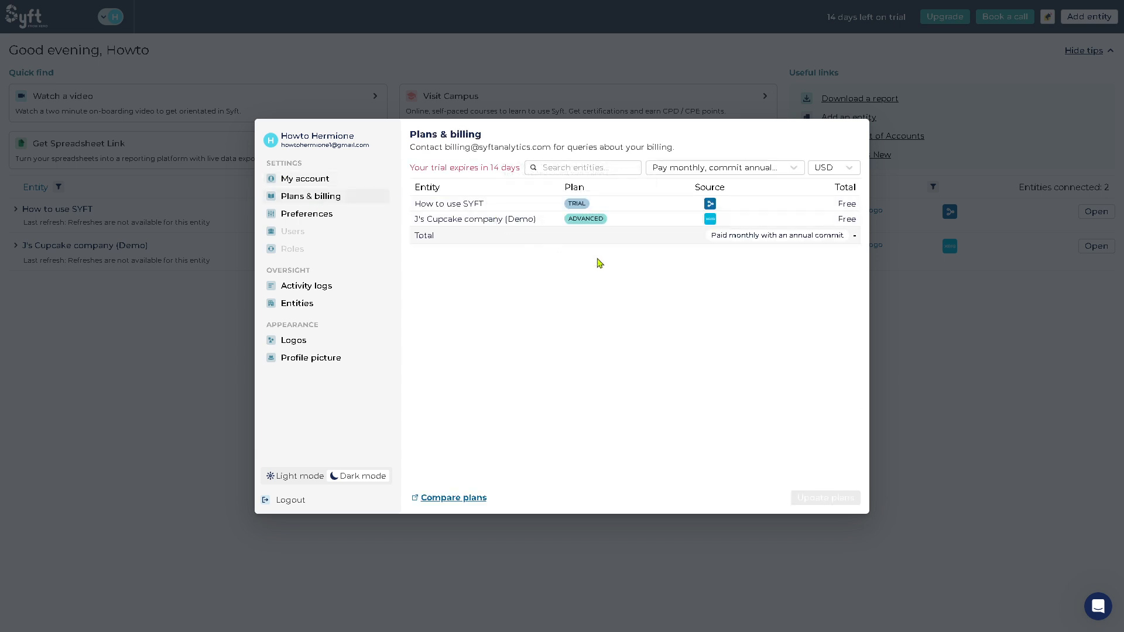
{"action": "mouse_move", "coordinate": [984, 332]}
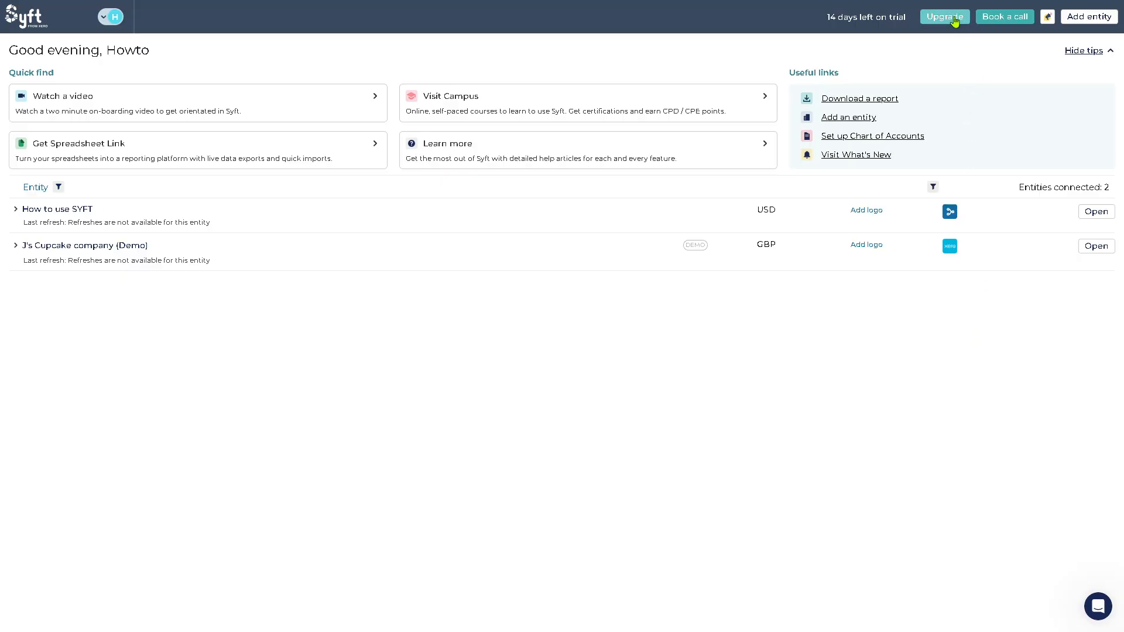
View upgrade pricing, attempt Complete Setup with no entities, then start adding an entity
{"action": "left_click", "coordinate": [945, 17]}
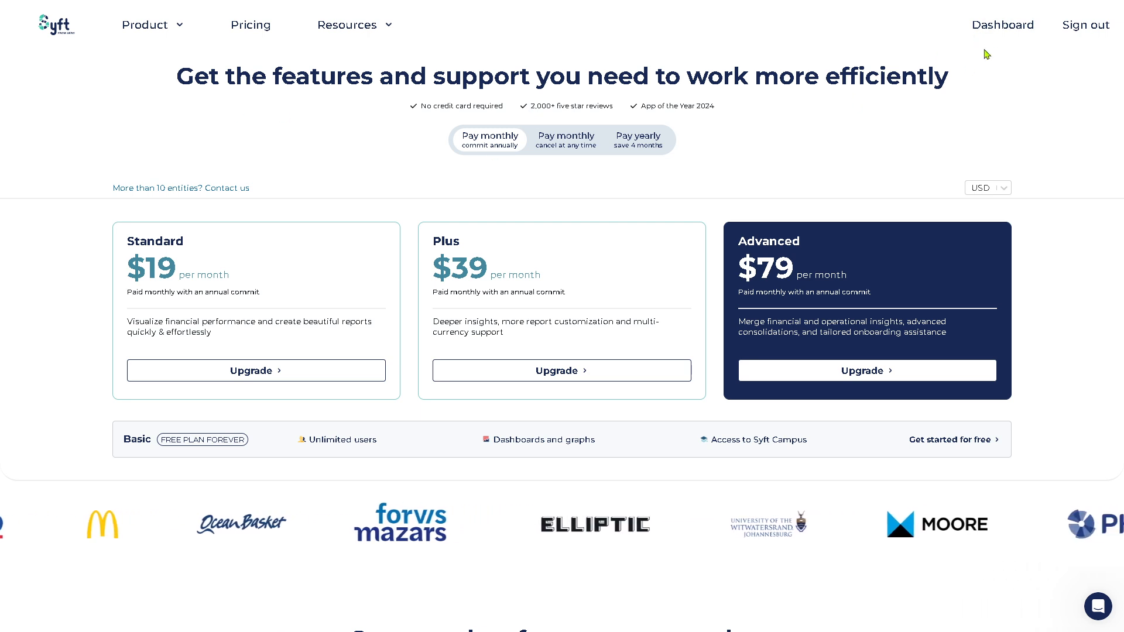
{"action": "left_click", "coordinate": [1002, 25]}
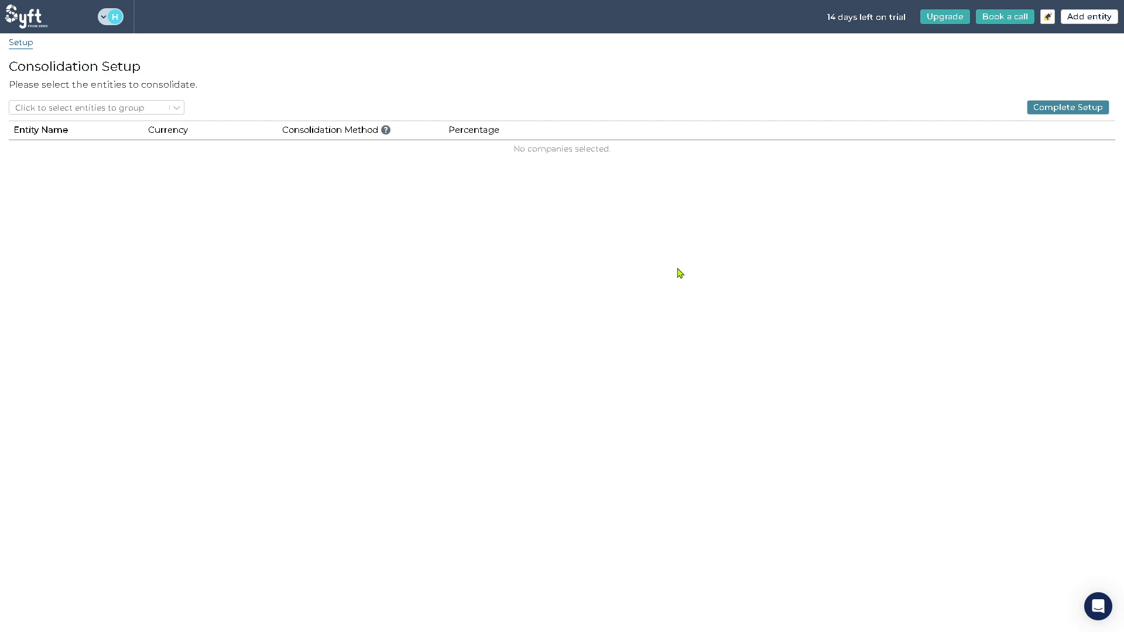
{"action": "mouse_move", "coordinate": [692, 154]}
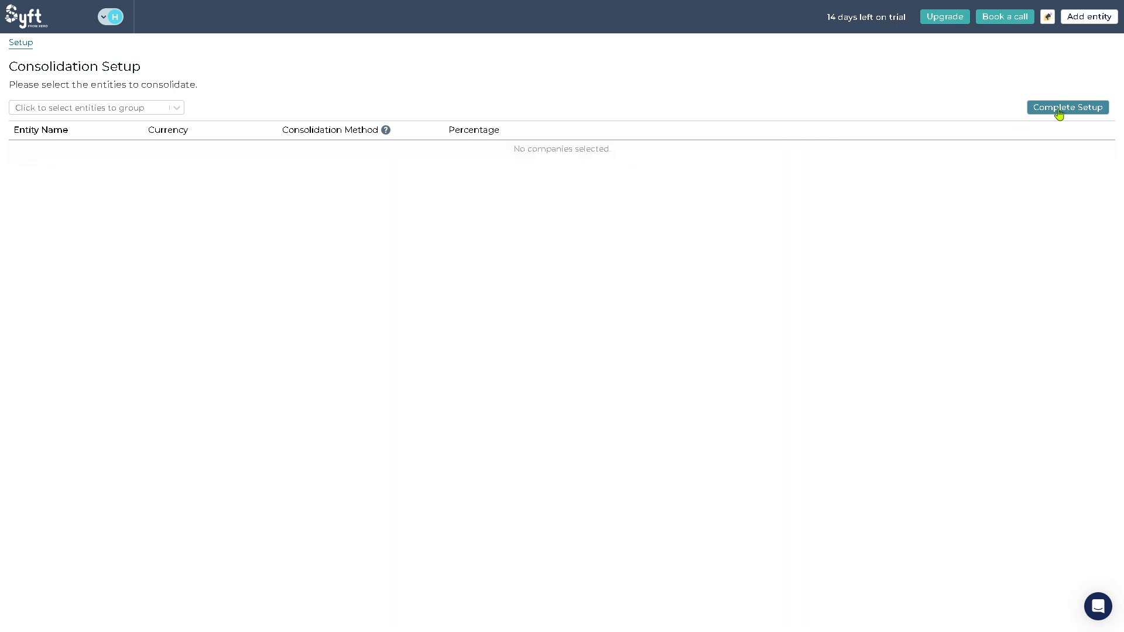
{"action": "left_click", "coordinate": [1067, 108]}
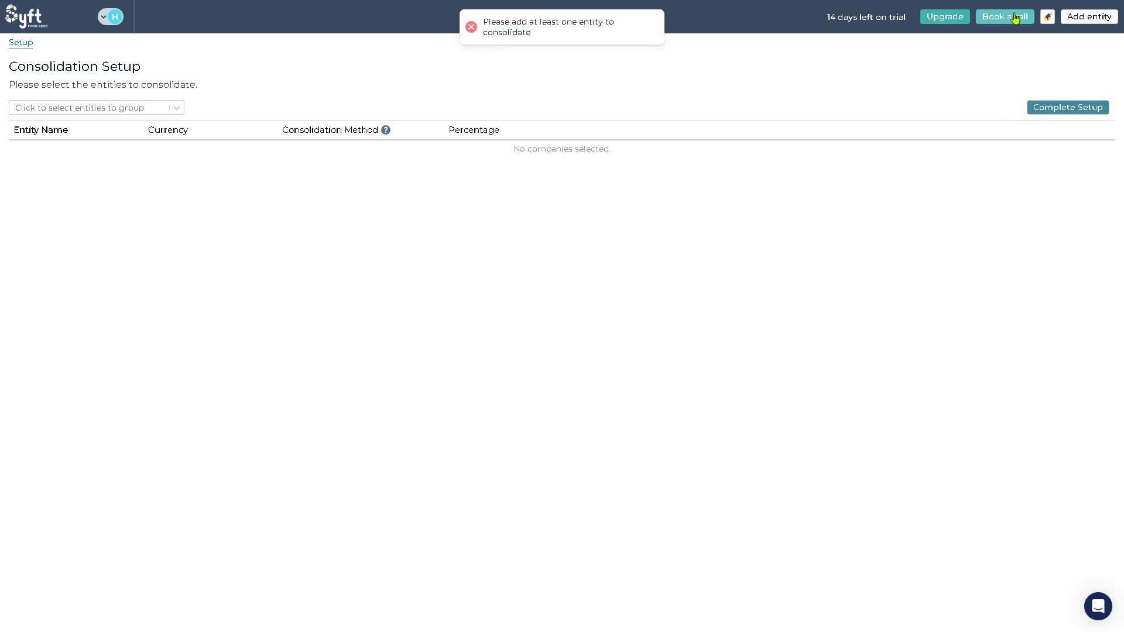
{"action": "left_click", "coordinate": [1089, 17]}
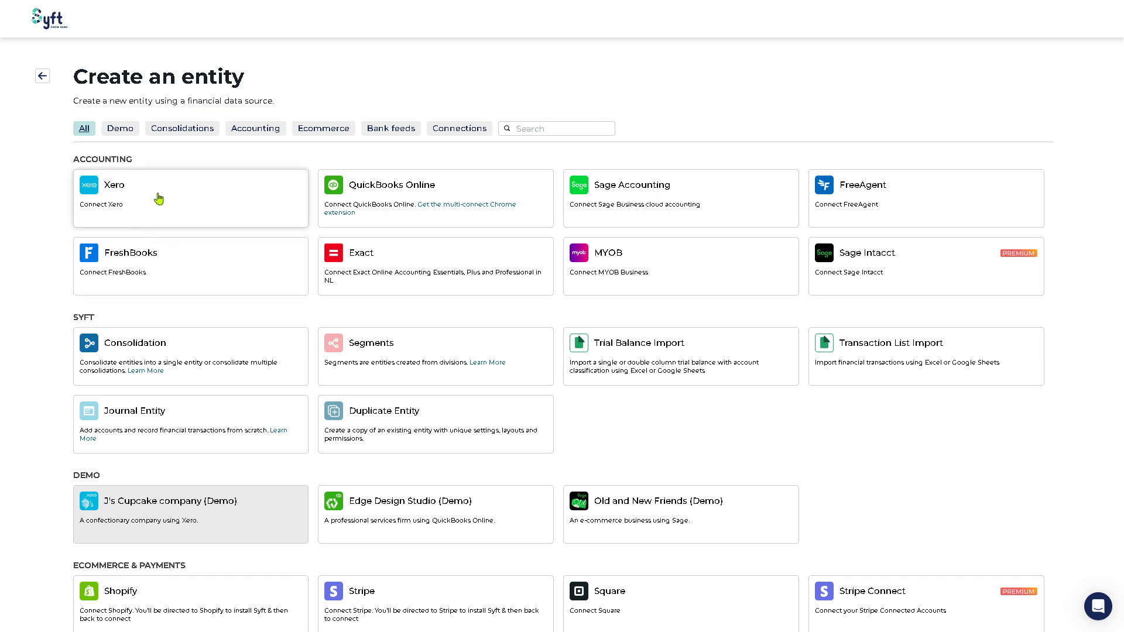
{"action": "mouse_move", "coordinate": [440, 190]}
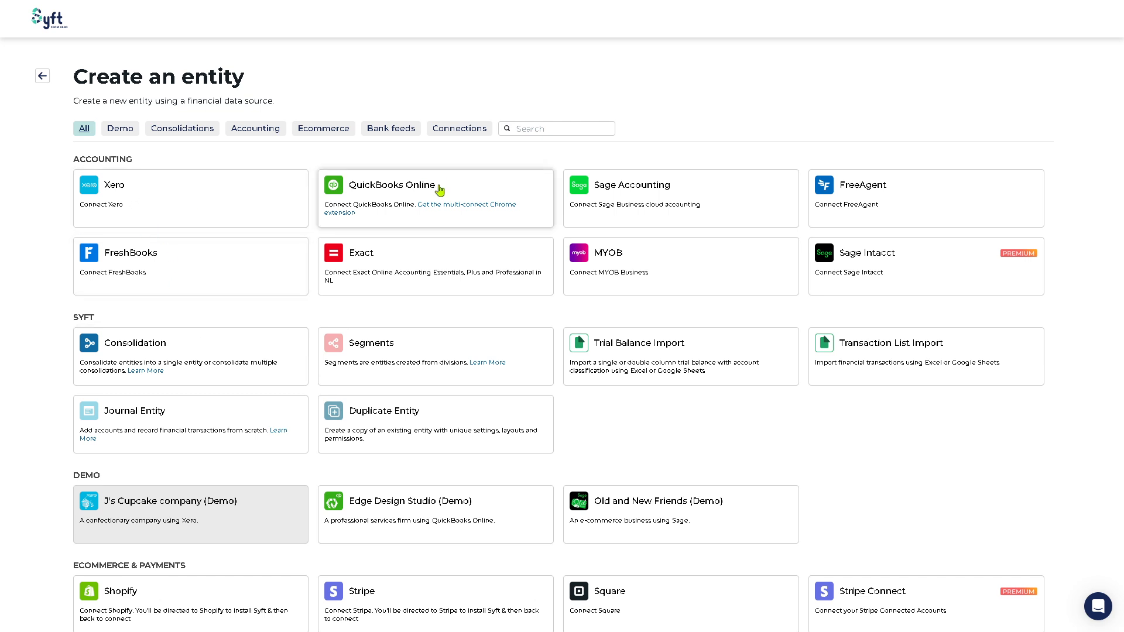
{"action": "mouse_move", "coordinate": [502, 195]}
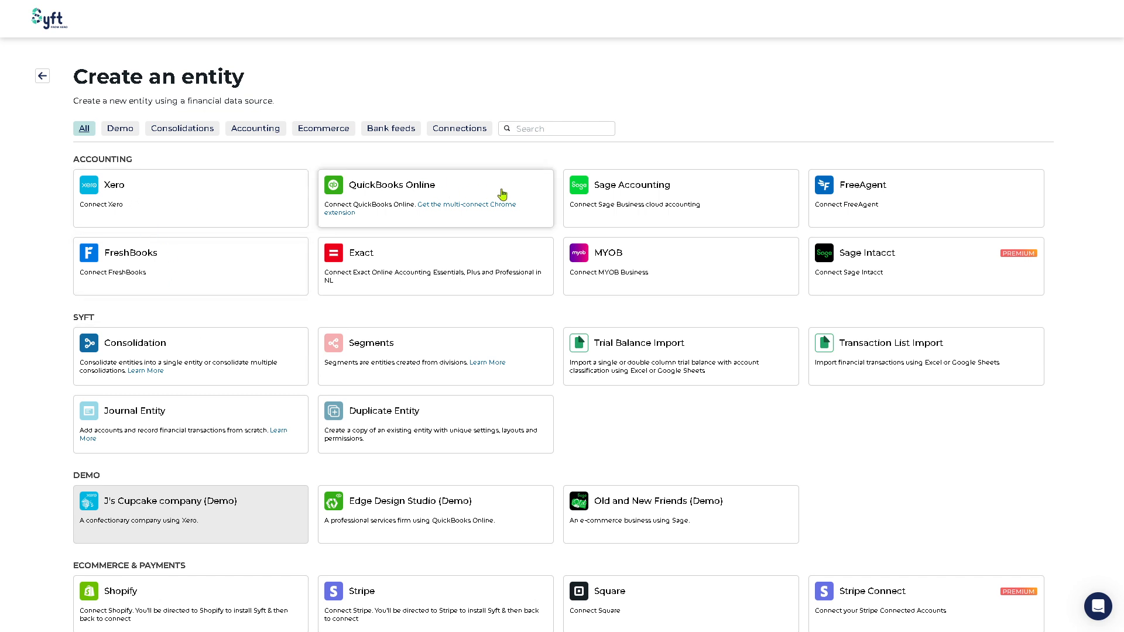
{"action": "scroll", "scroll_direction": "down", "scroll_amount": 3}
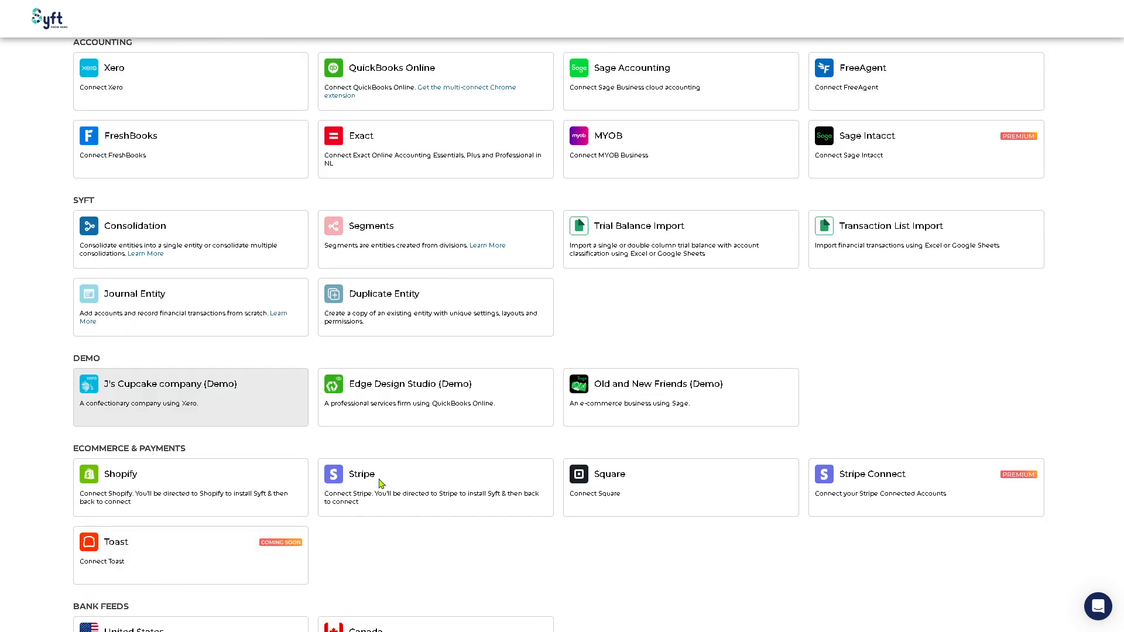
{"action": "mouse_move", "coordinate": [250, 431]}
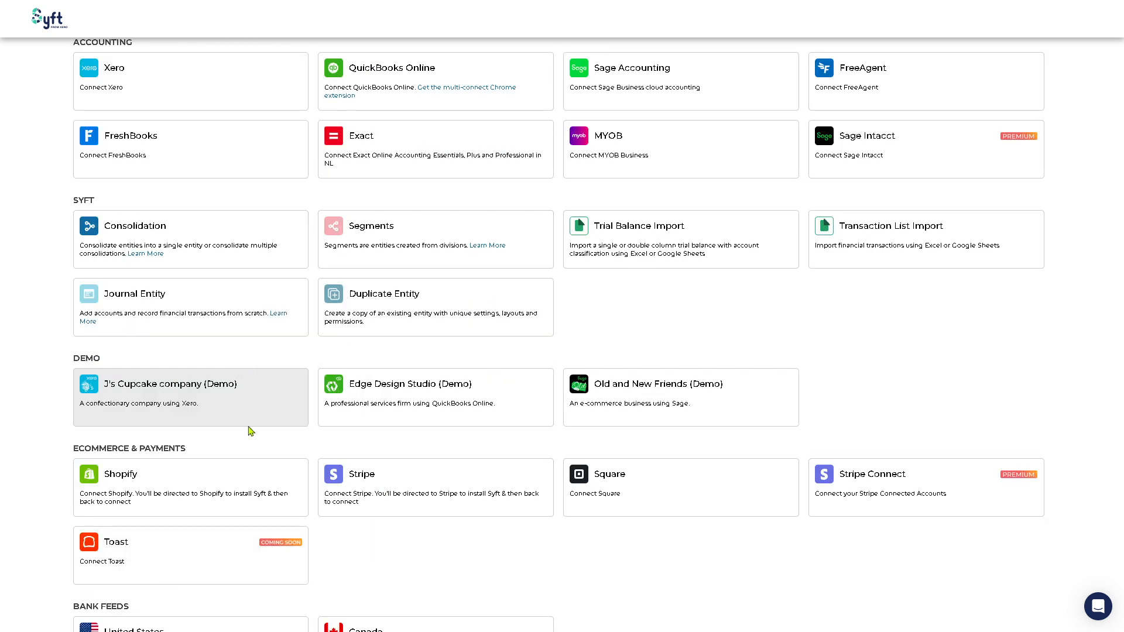
{"action": "scroll", "scroll_direction": "down", "scroll_amount": 3}
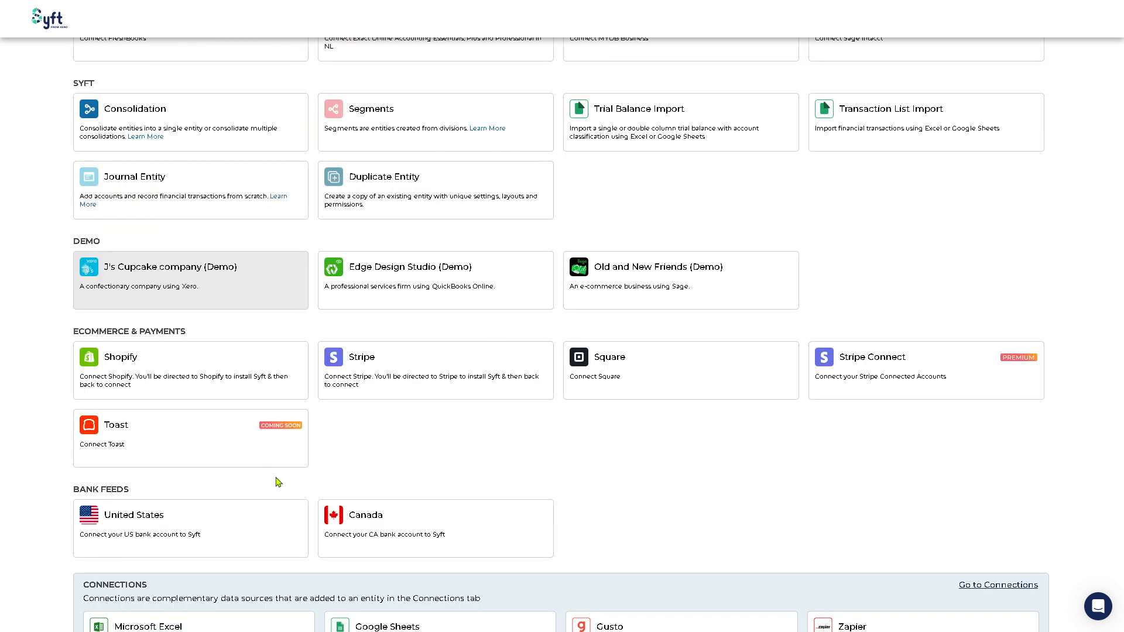
{"action": "scroll", "scroll_direction": "down", "scroll_amount": 3}
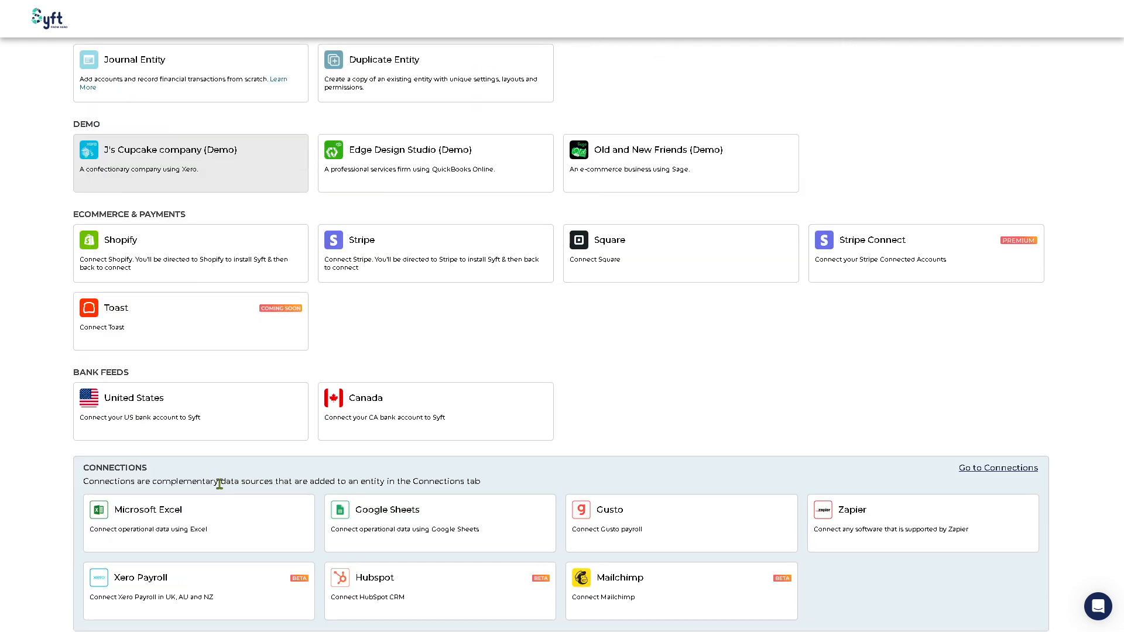